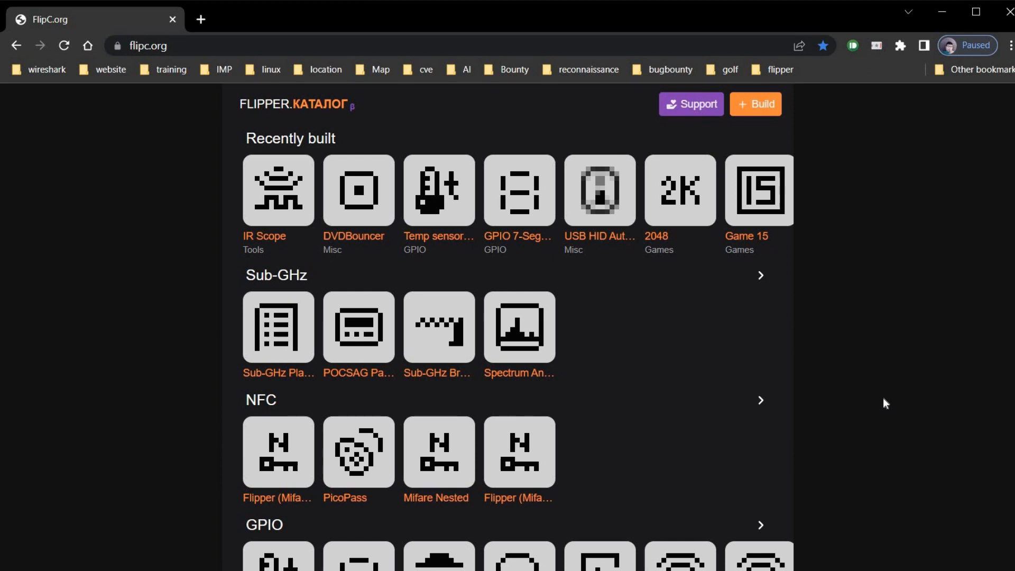
- Scroll down to the GPIO category and install WiFi Deauther V2 onto the Flipper
scroll("down", 3)
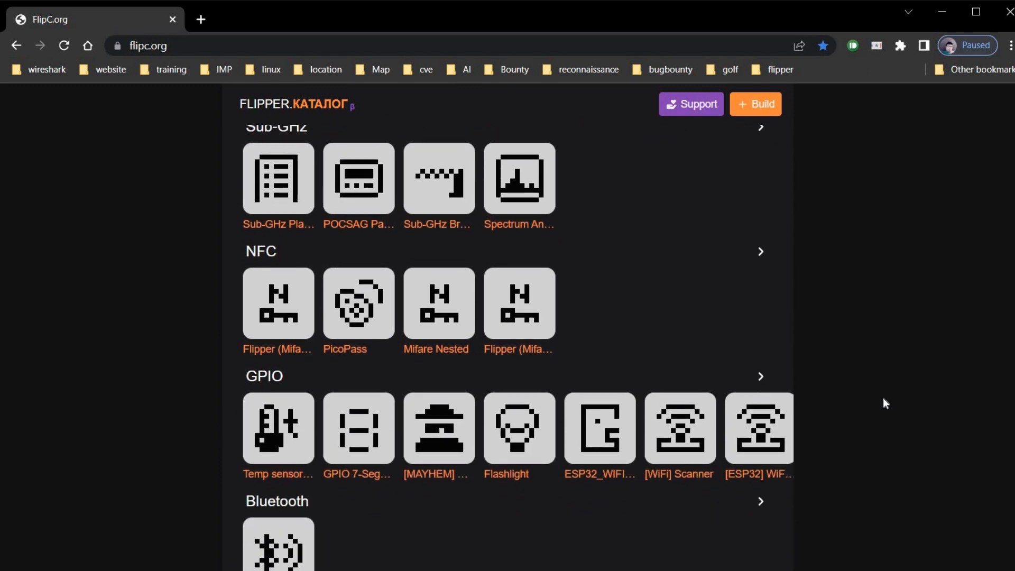
scroll("down", 3)
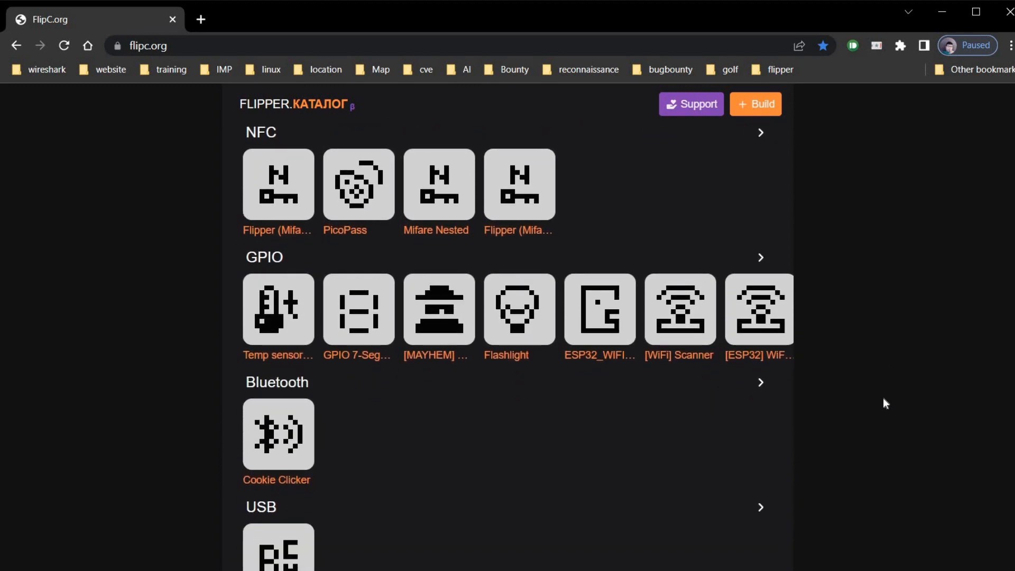
scroll("down", 3)
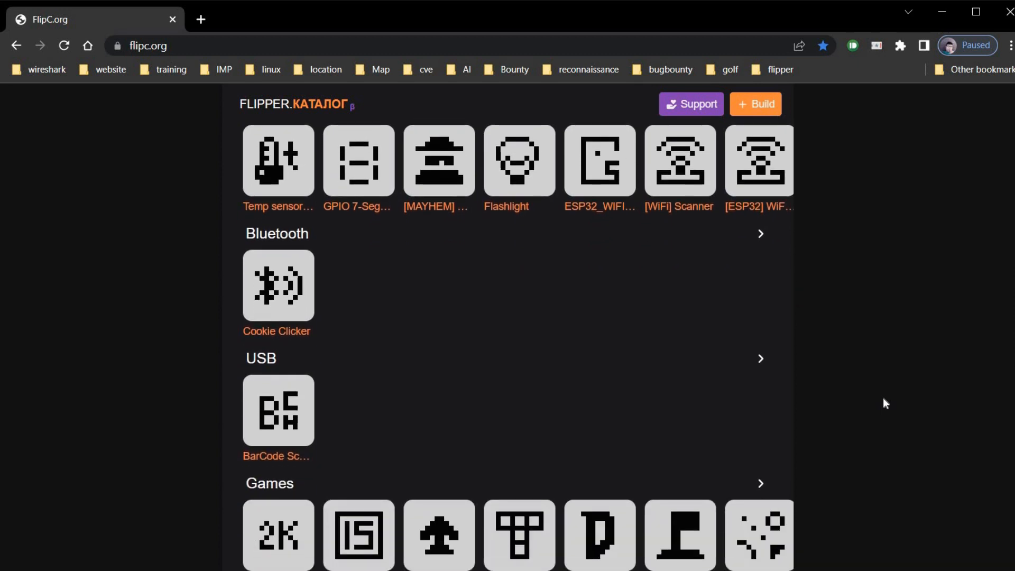
scroll("down", 3)
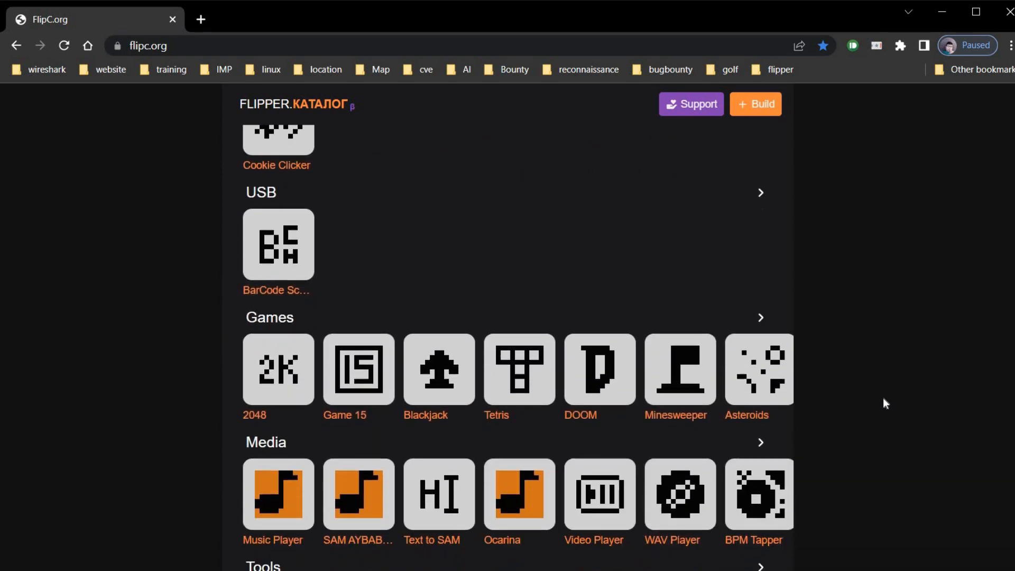
scroll("down", 3)
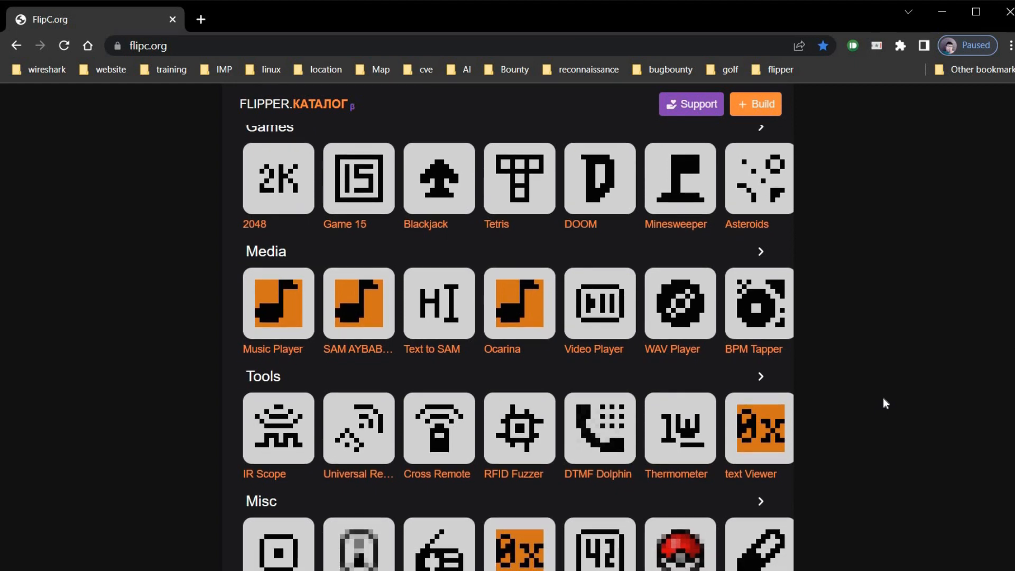
scroll("down", 3)
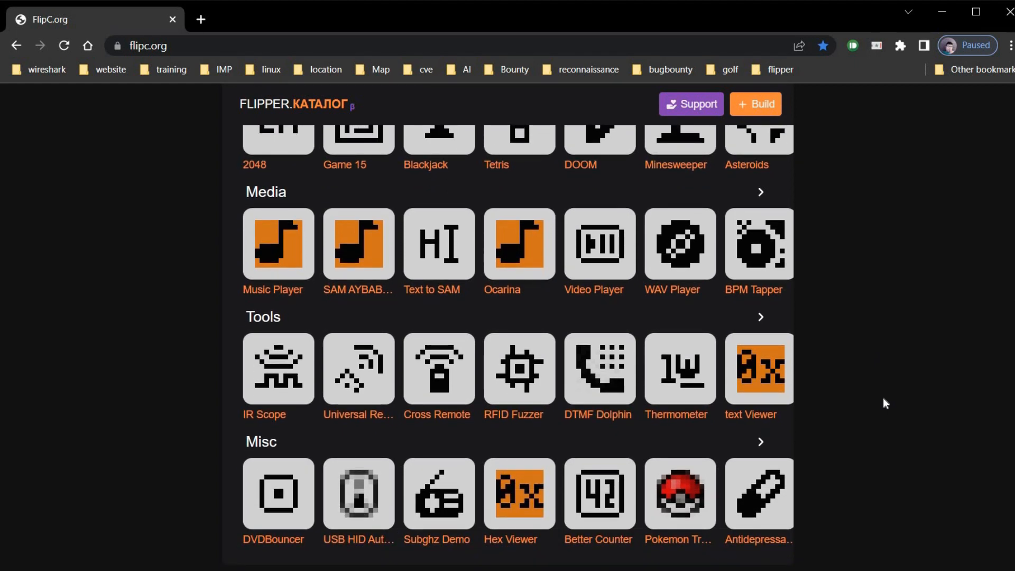
scroll("down", 3)
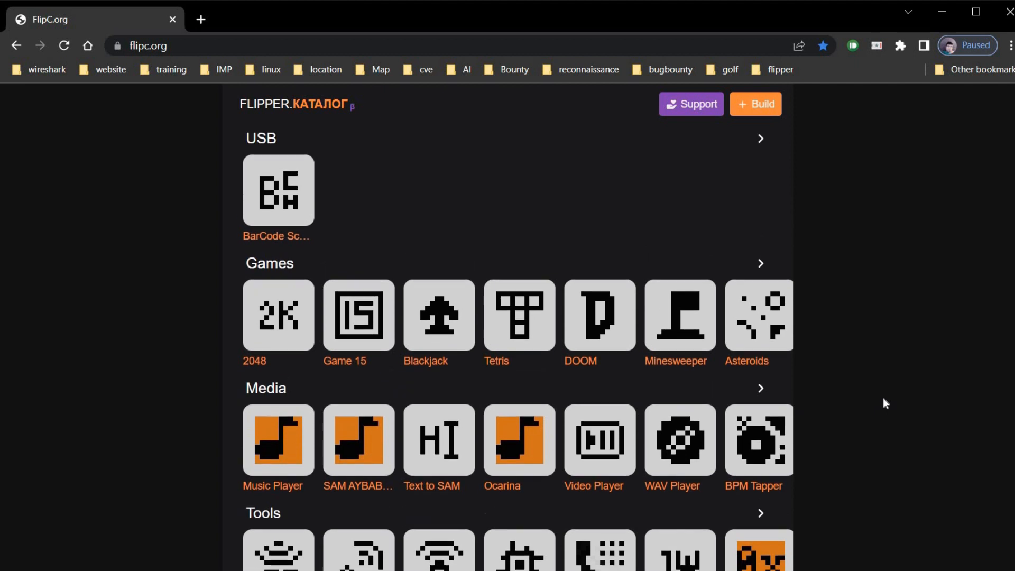
scroll("down", 3)
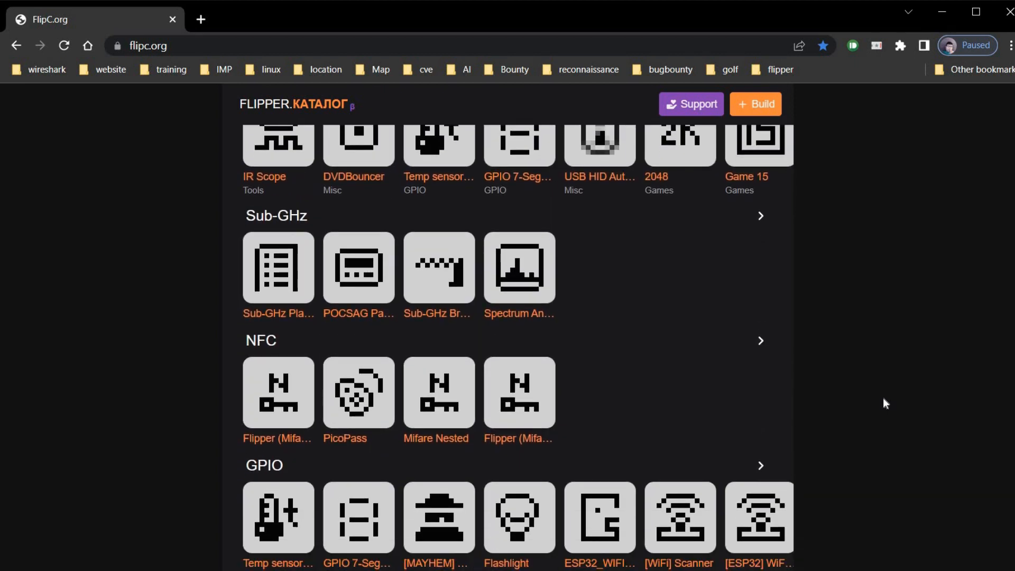
scroll("down", 3)
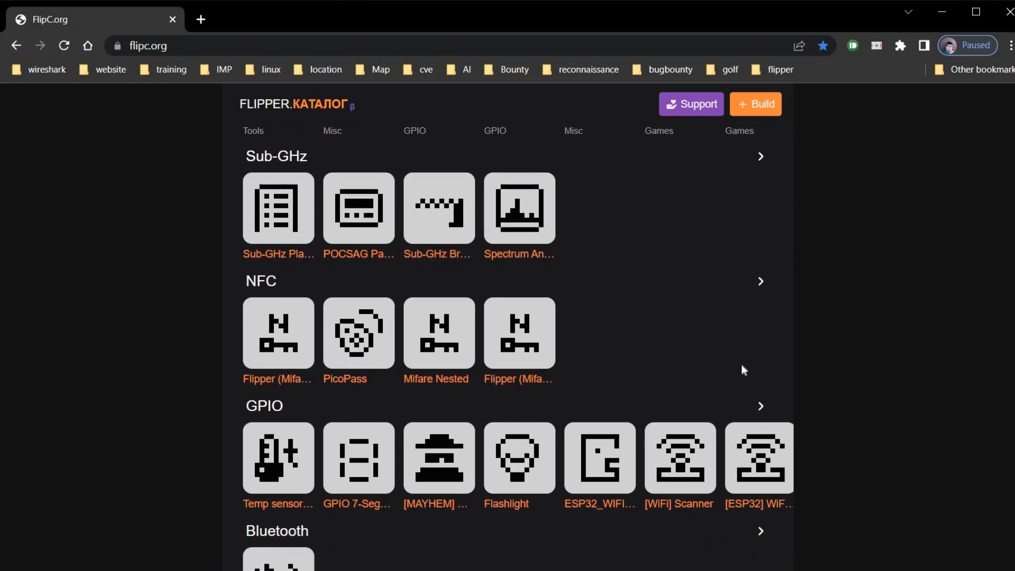
left_click(761, 407)
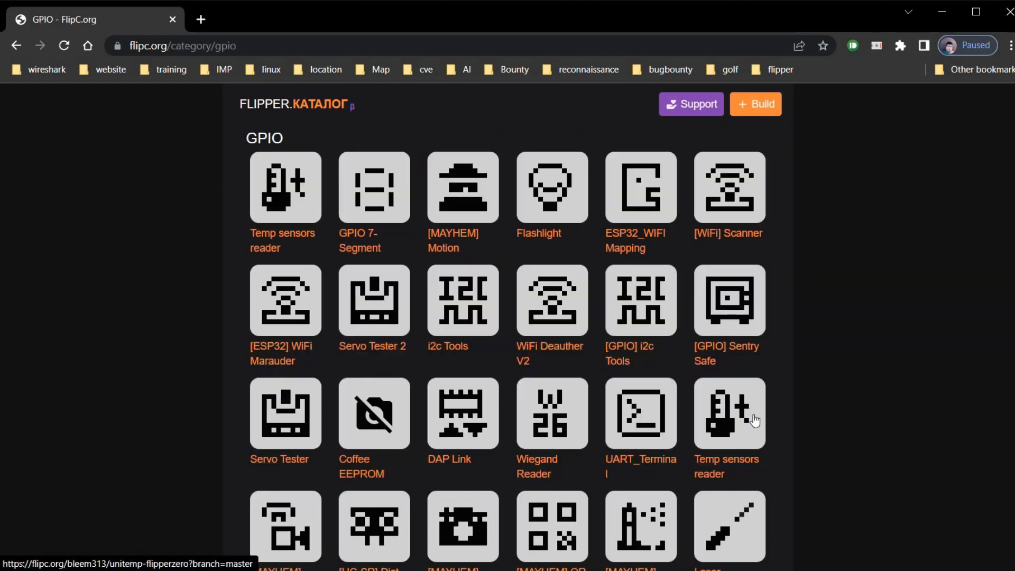
mouse_move(566, 318)
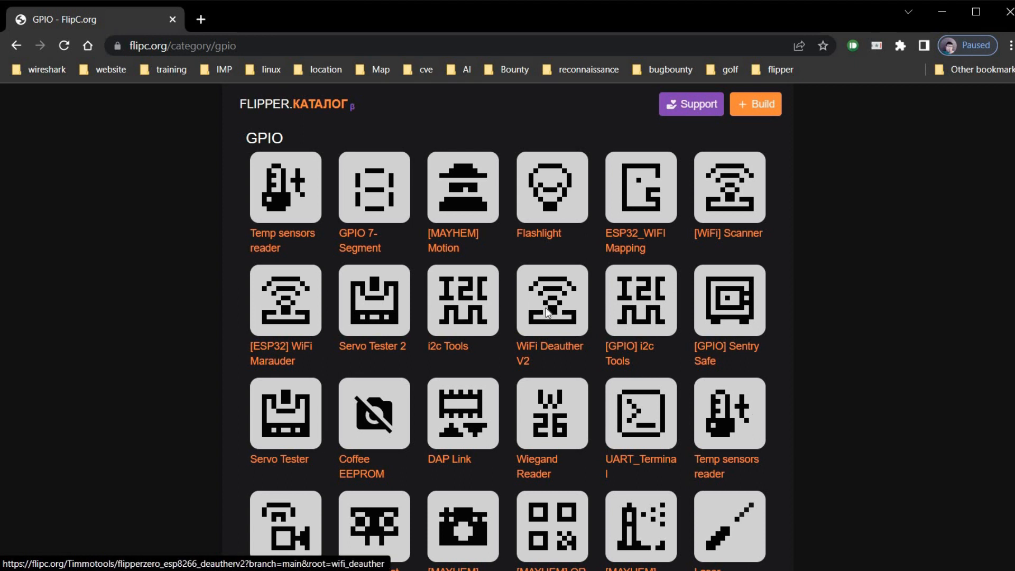
left_click(552, 302)
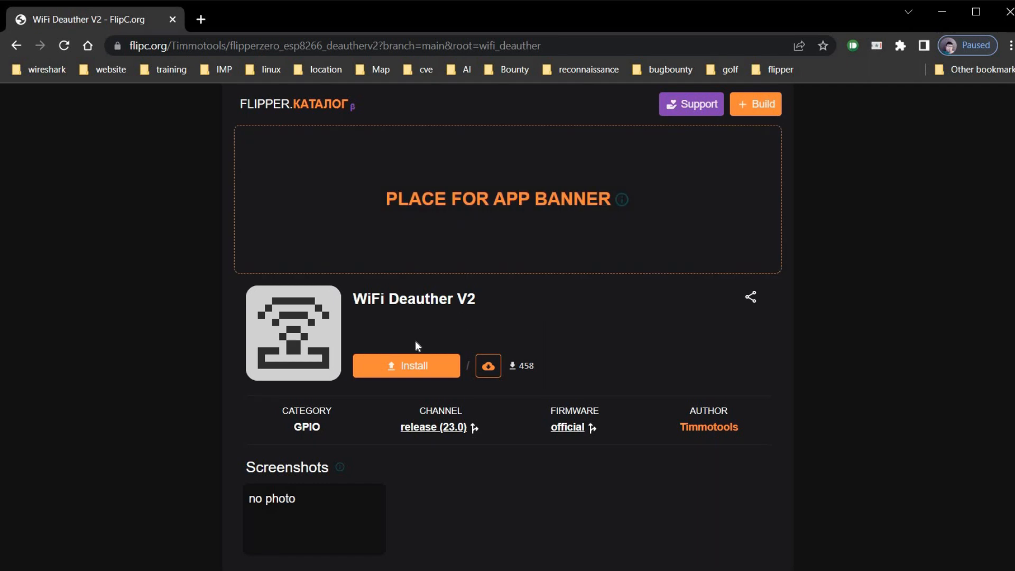
mouse_move(489, 366)
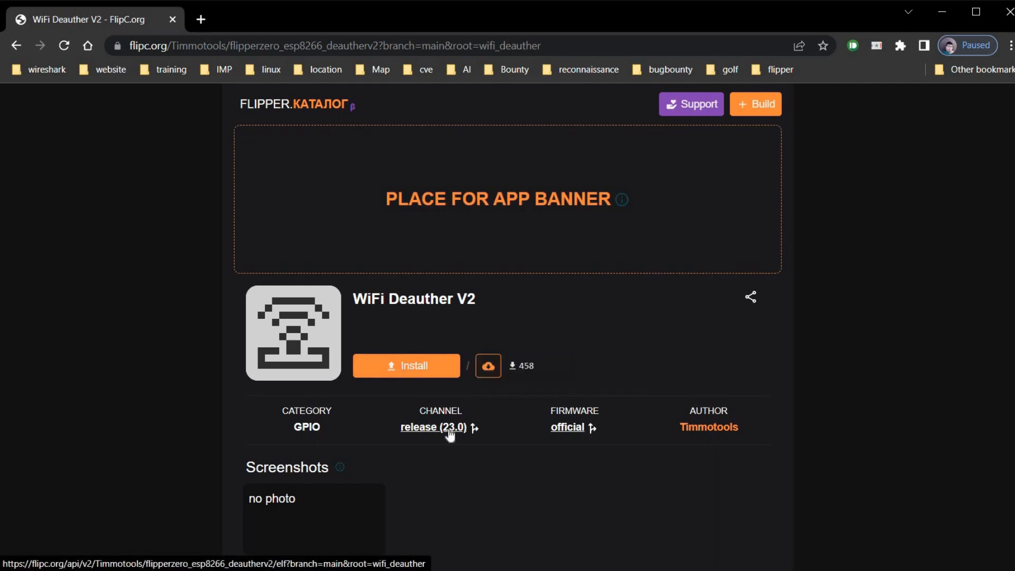
mouse_move(451, 434)
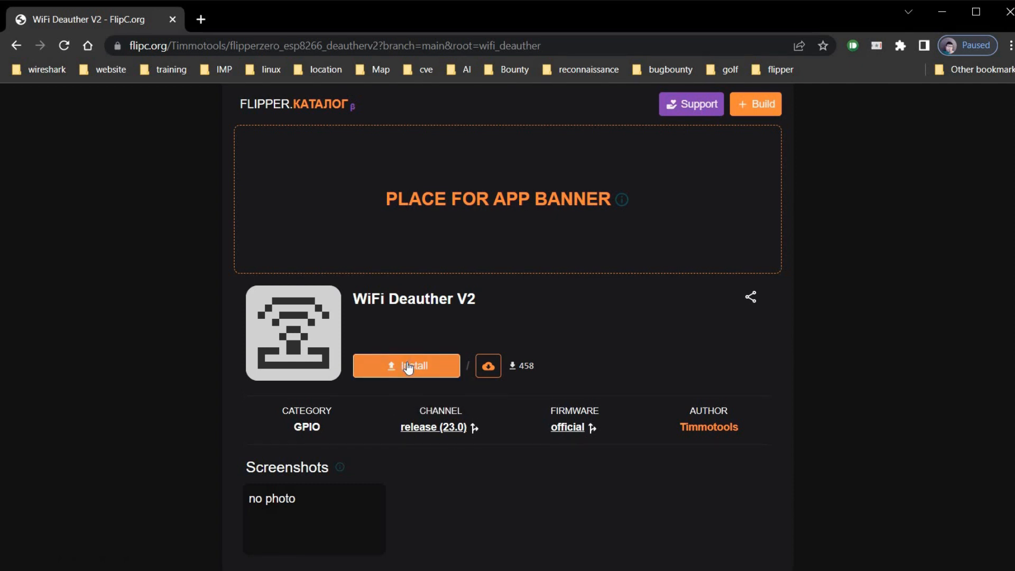
left_click(406, 366)
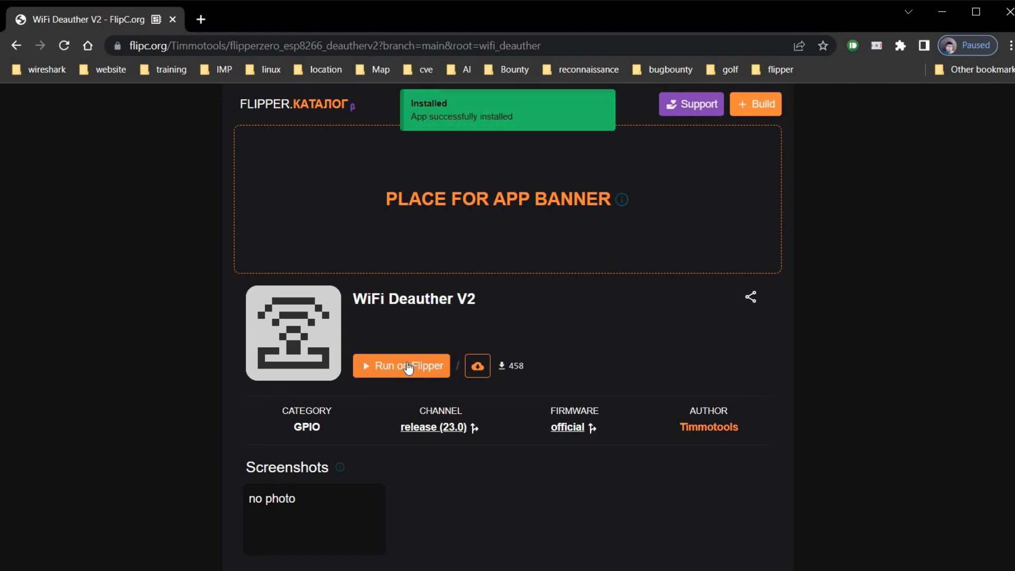
mouse_move(517, 131)
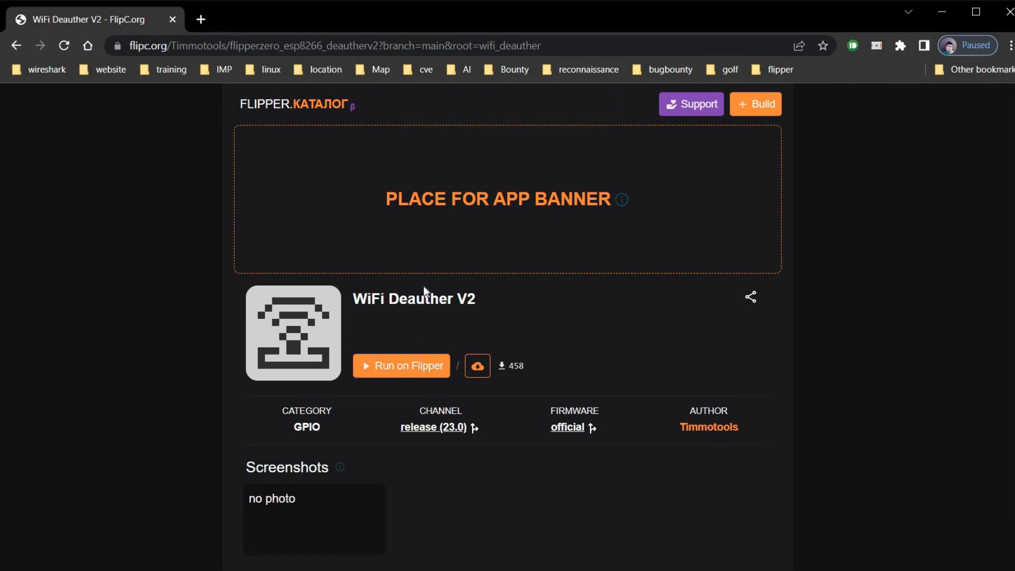
mouse_move(430, 367)
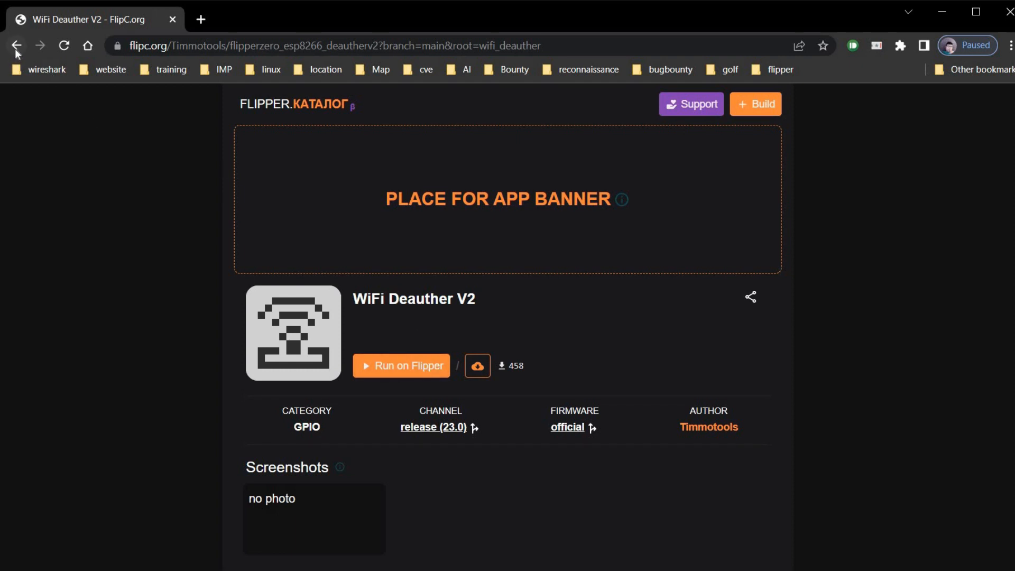
- Open ESP32_WIFI Mapping from GPIO, choosing the Development channel and Unleashed firmware
left_click(17, 45)
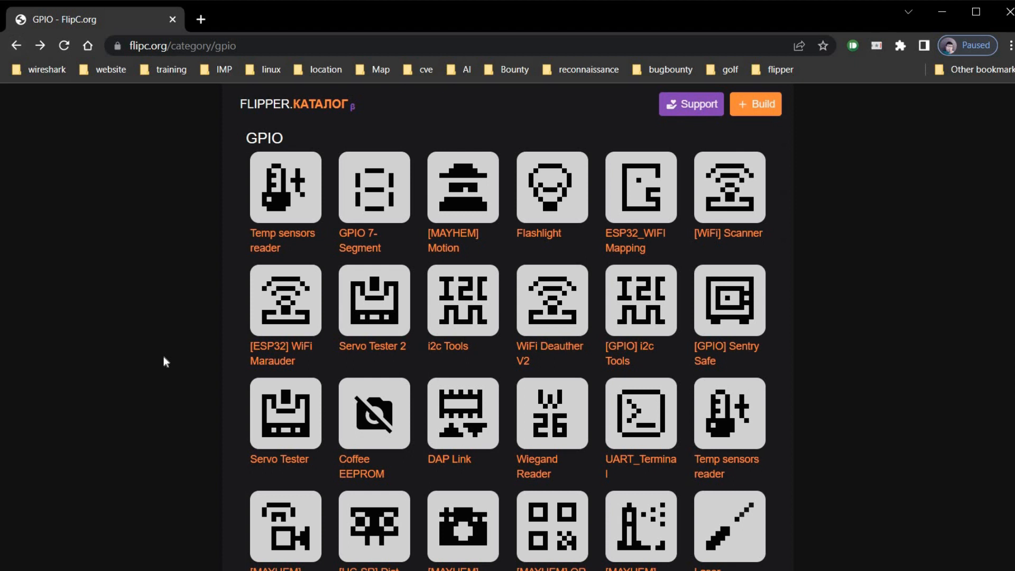
mouse_move(186, 359)
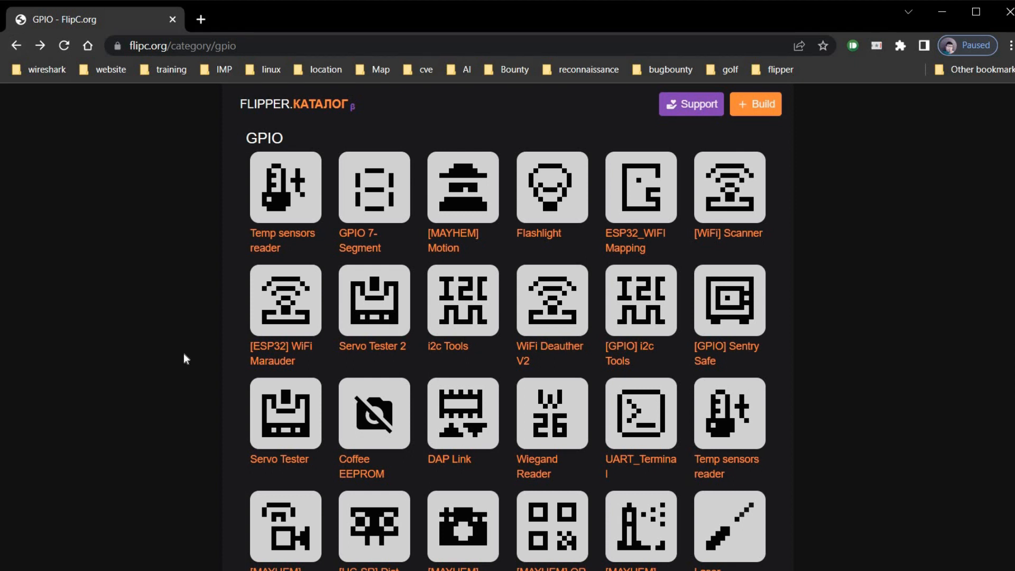
mouse_move(628, 210)
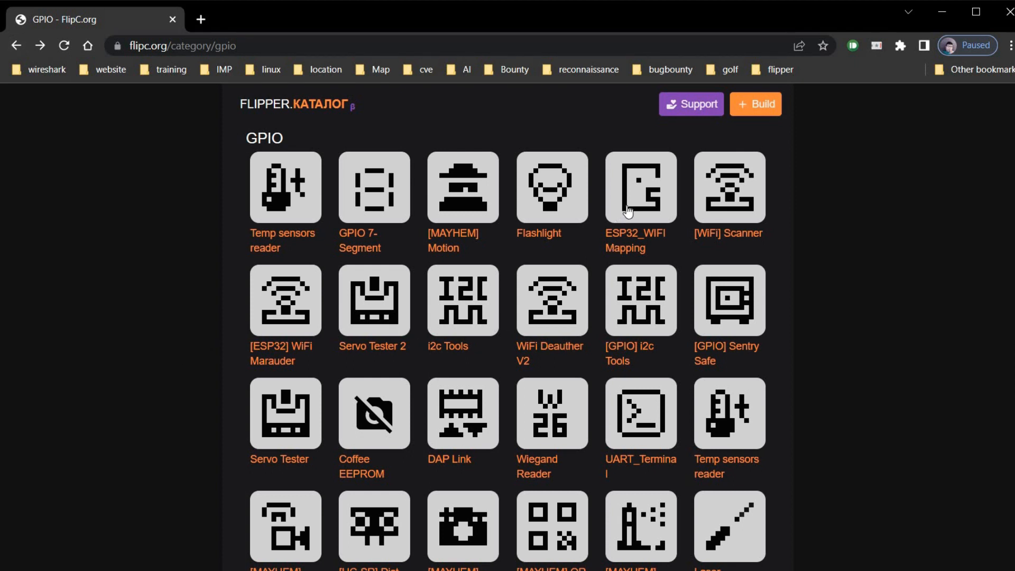
left_click(640, 187)
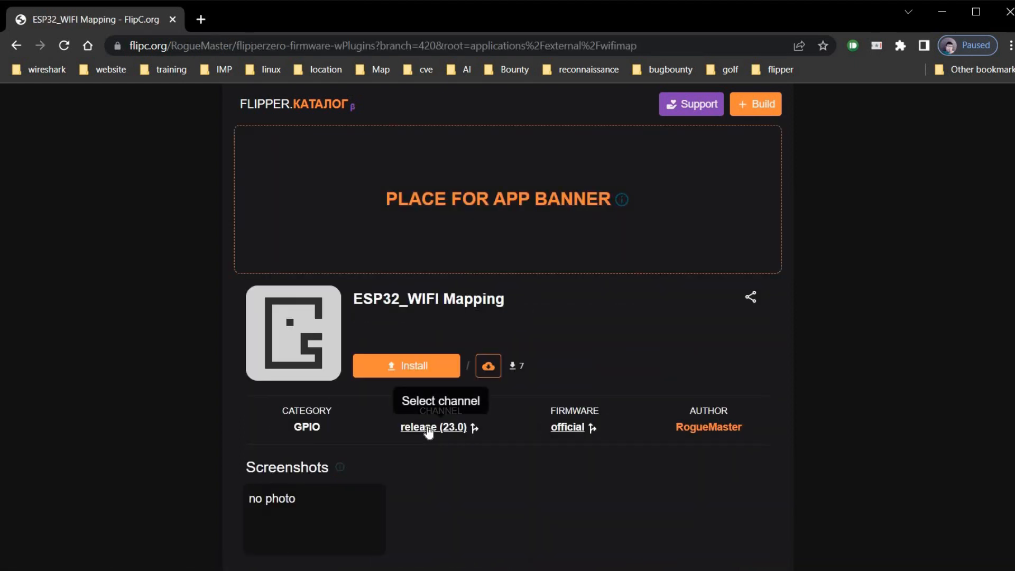
left_click(433, 427)
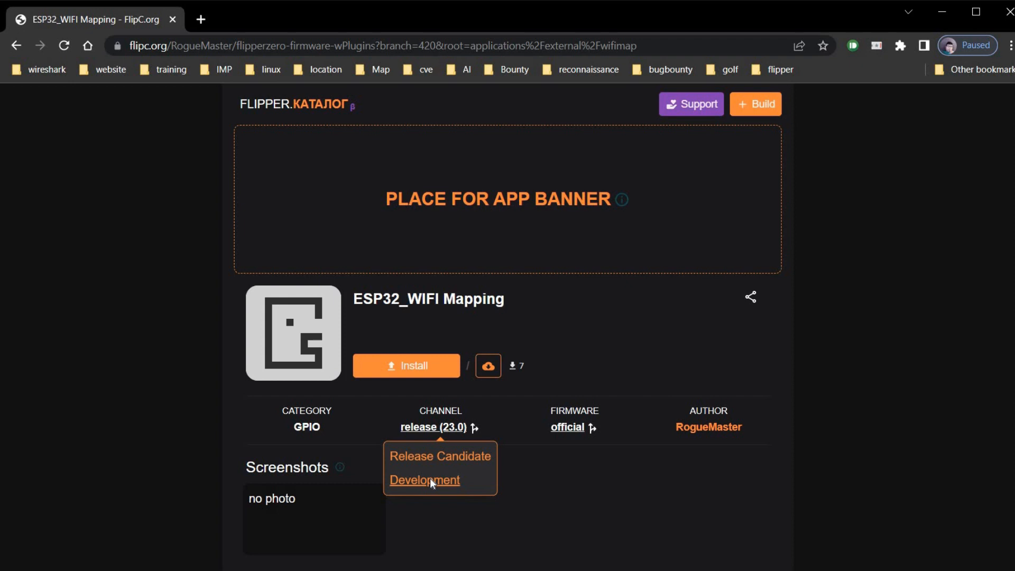
left_click(424, 481)
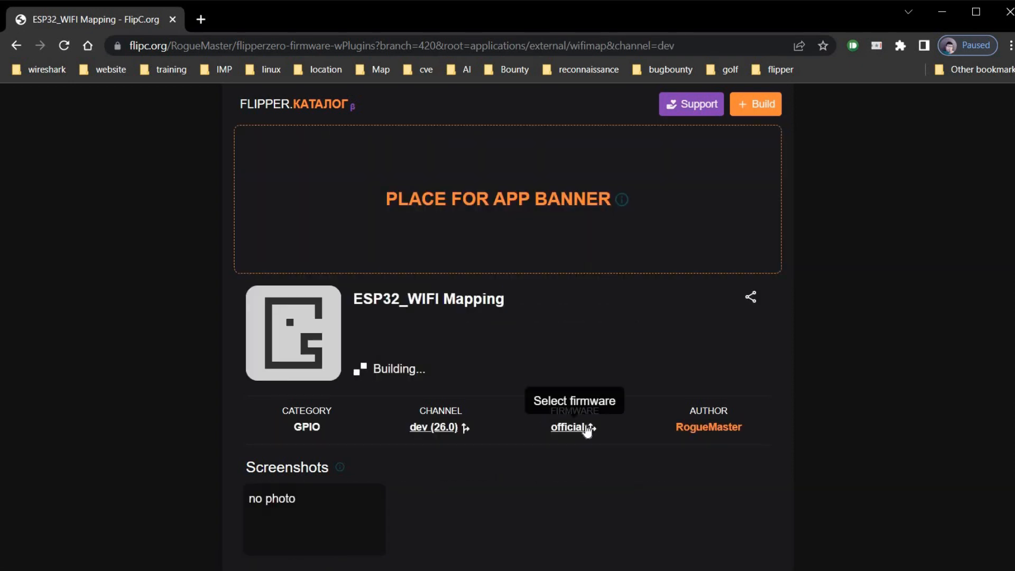
left_click(567, 427)
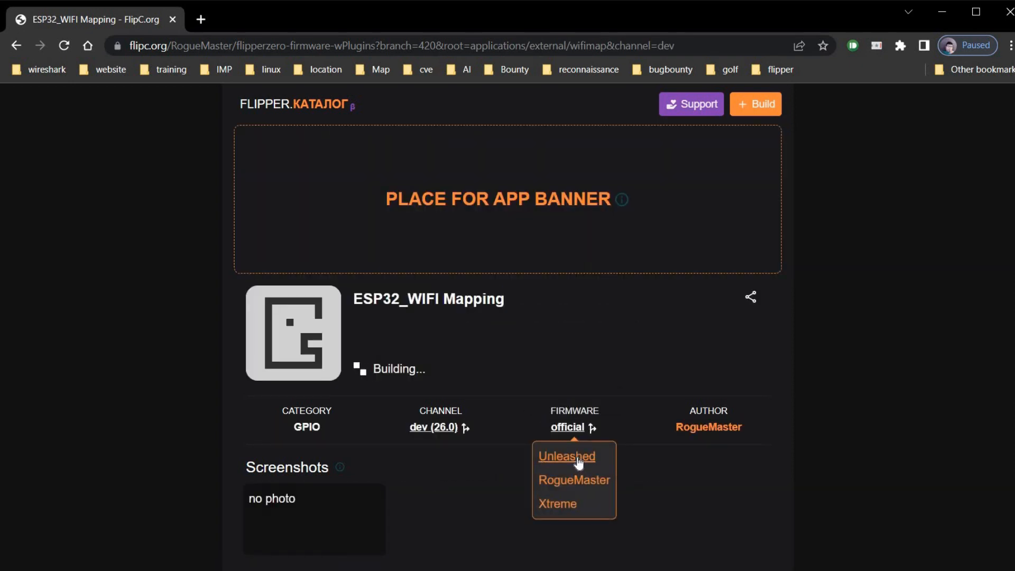
left_click(566, 456)
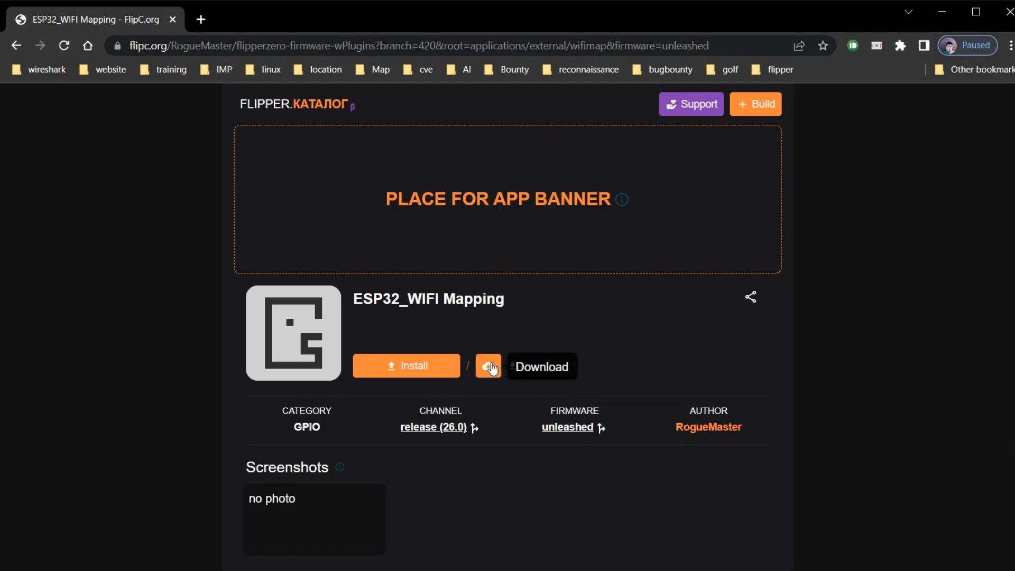
left_click(488, 366)
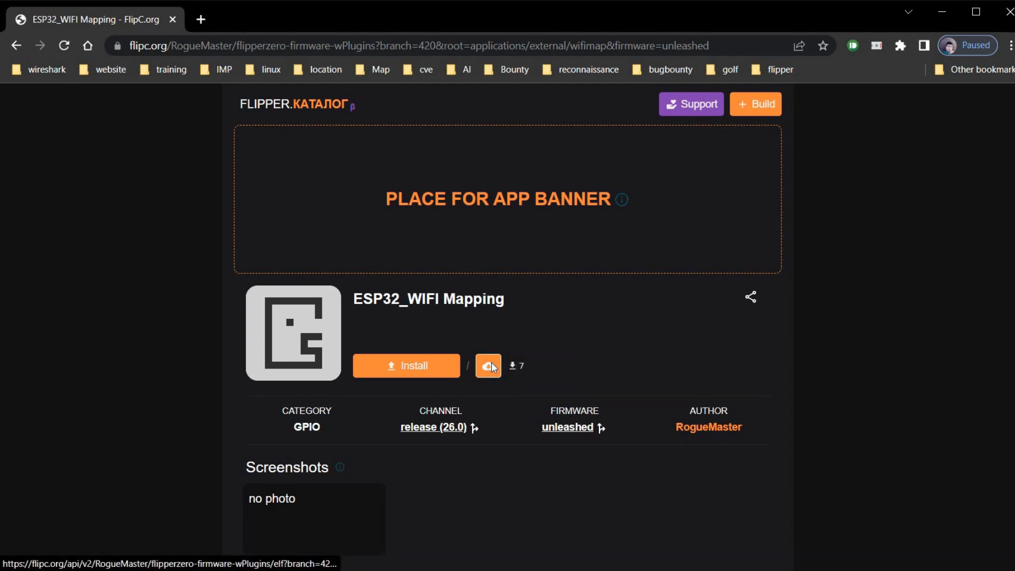
- Save the Unleashed [ESP32] WIFI_Mapping.fap build to the Desktop
left_click(488, 366)
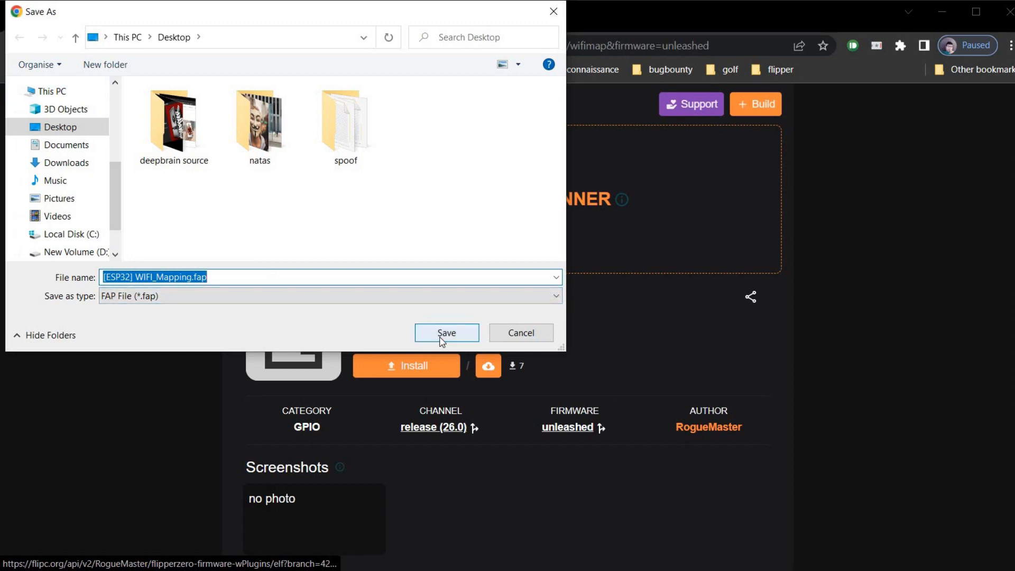
left_click(446, 333)
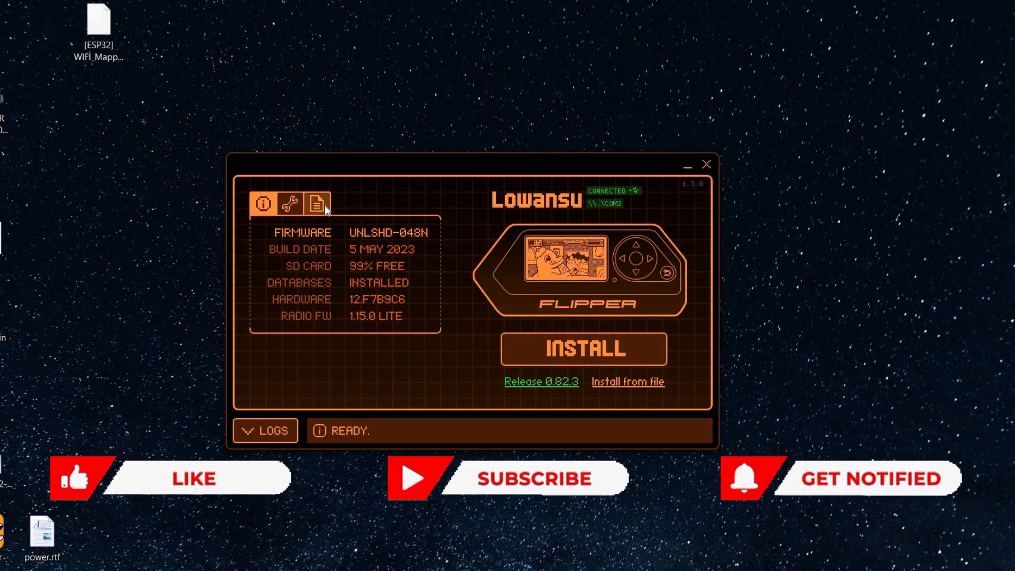
- Browse the Flipper's SD Card apps folder in qFlipper, then close qFlipper
left_click(317, 204)
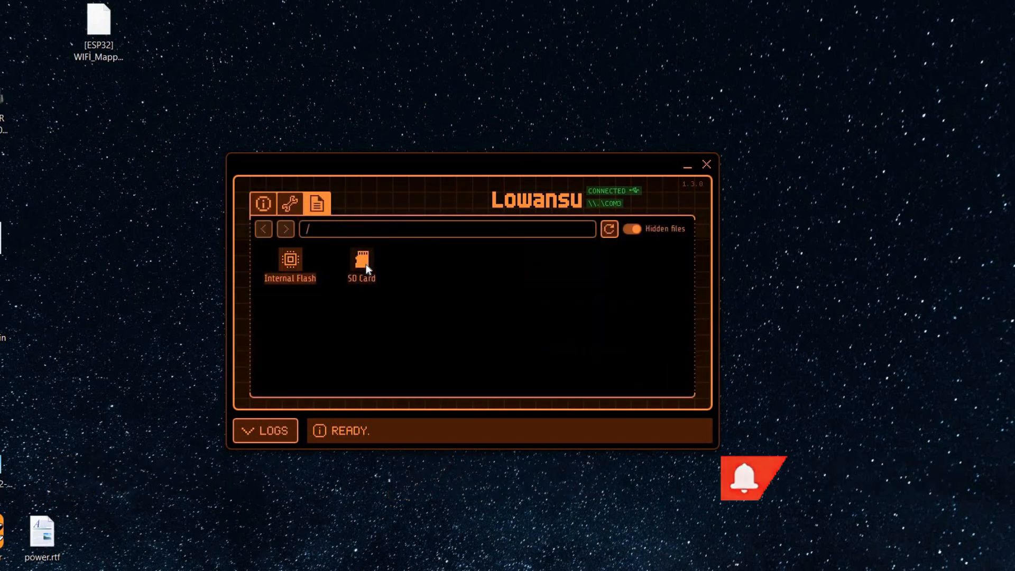
double_click(359, 264)
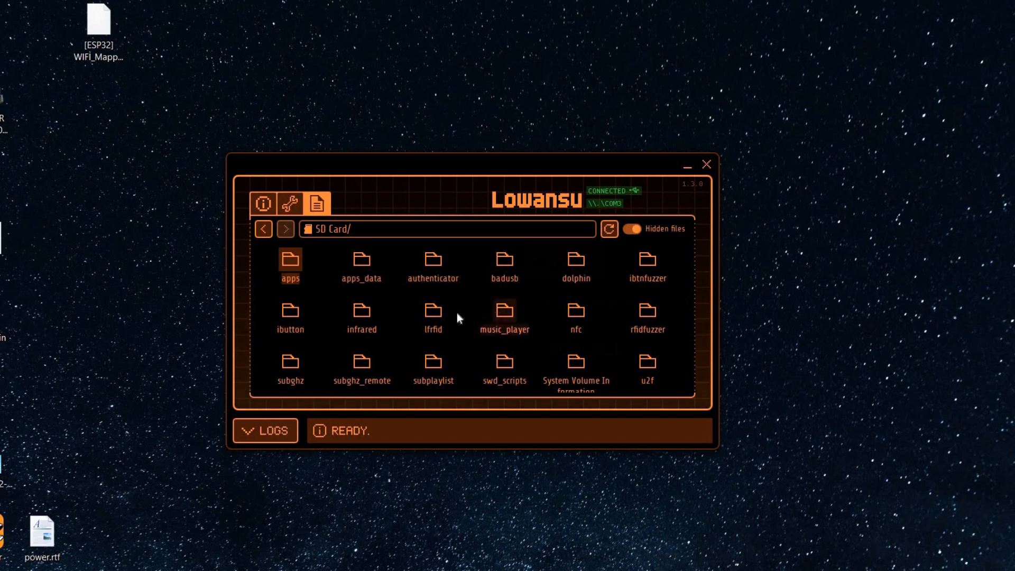
double_click(289, 262)
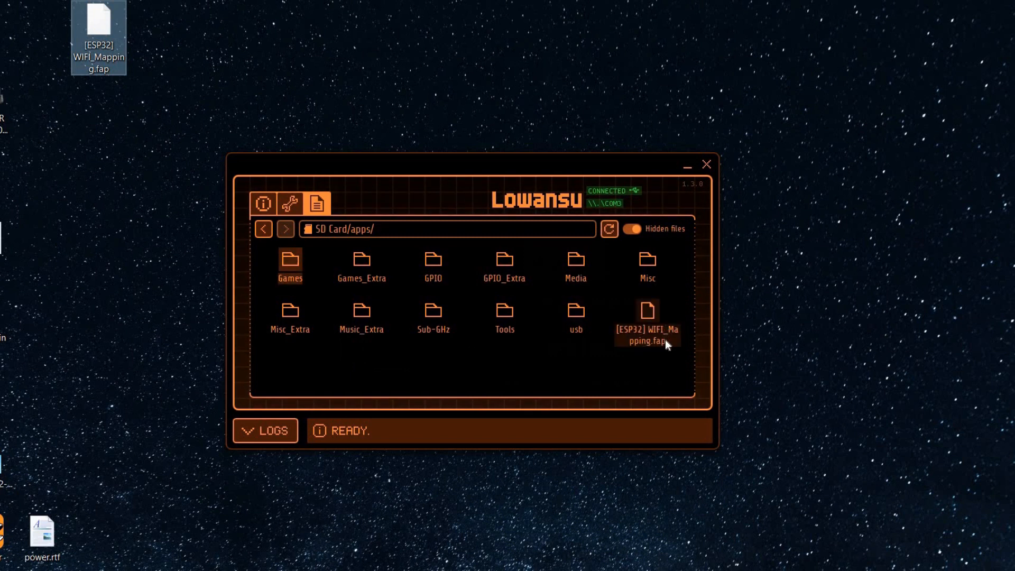
mouse_move(707, 165)
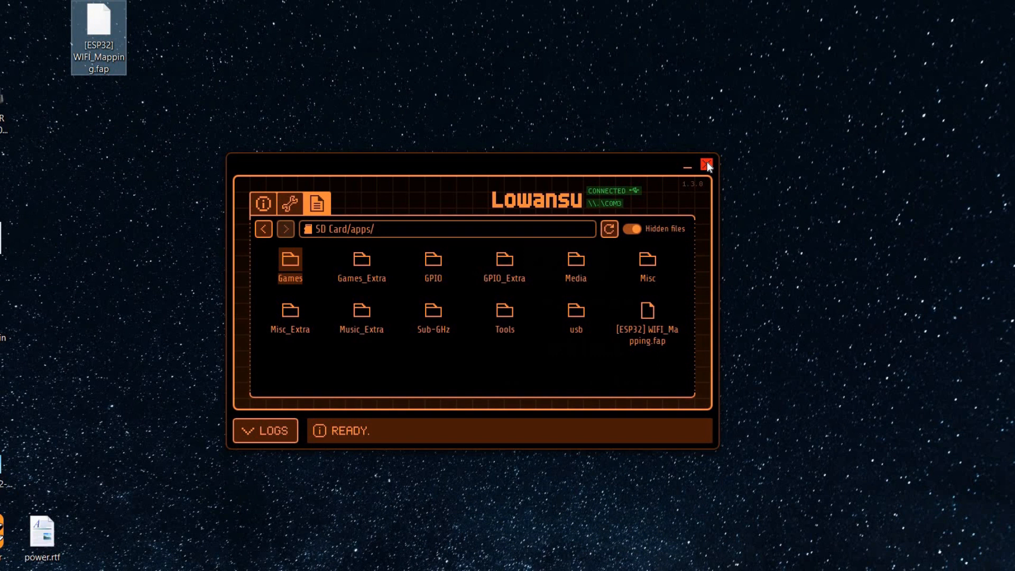
left_click(703, 166)
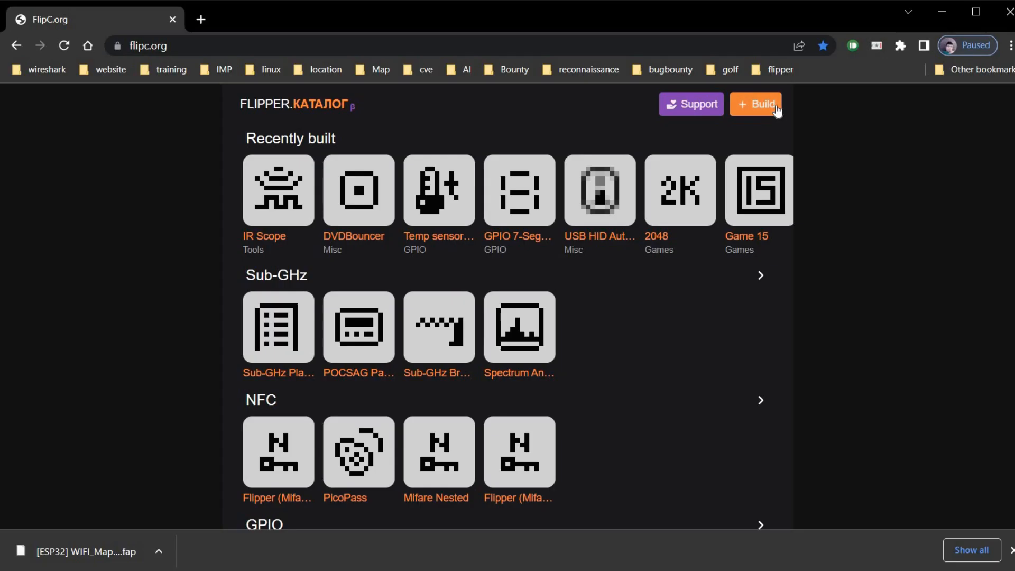
- Start a new build and open the blackjack submodule repository from flipper_games
left_click(762, 103)
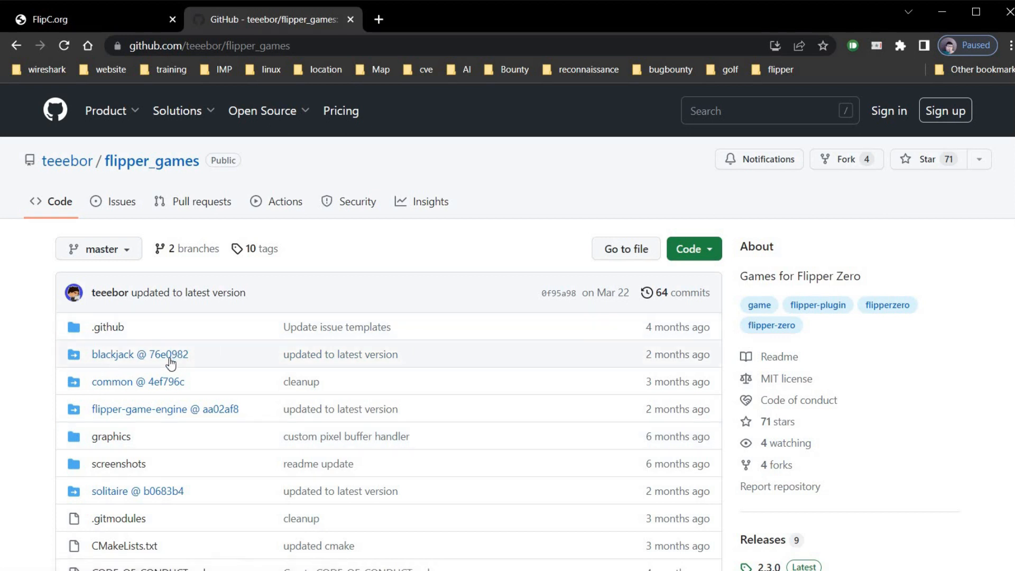
mouse_move(157, 360)
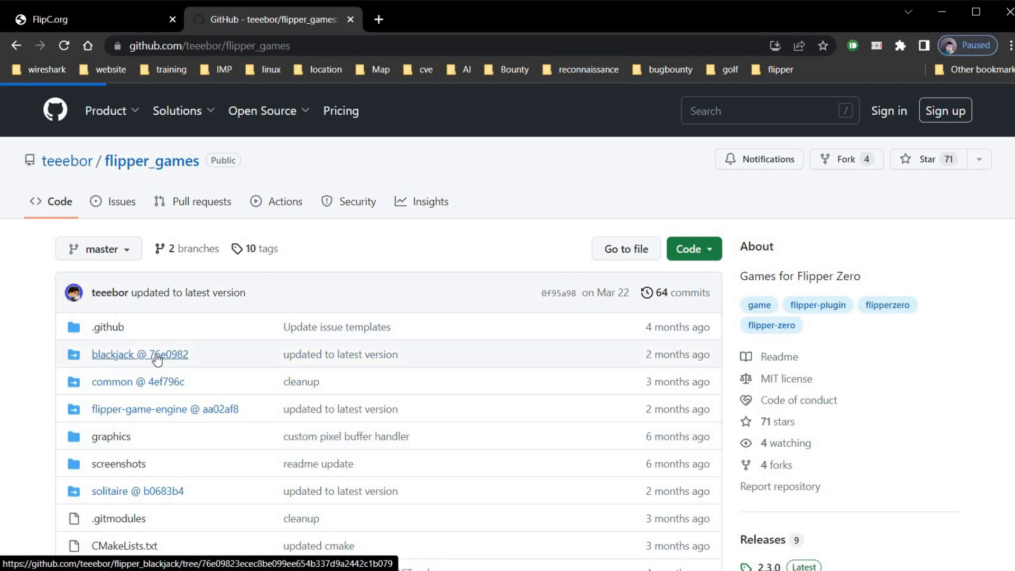
left_click(139, 355)
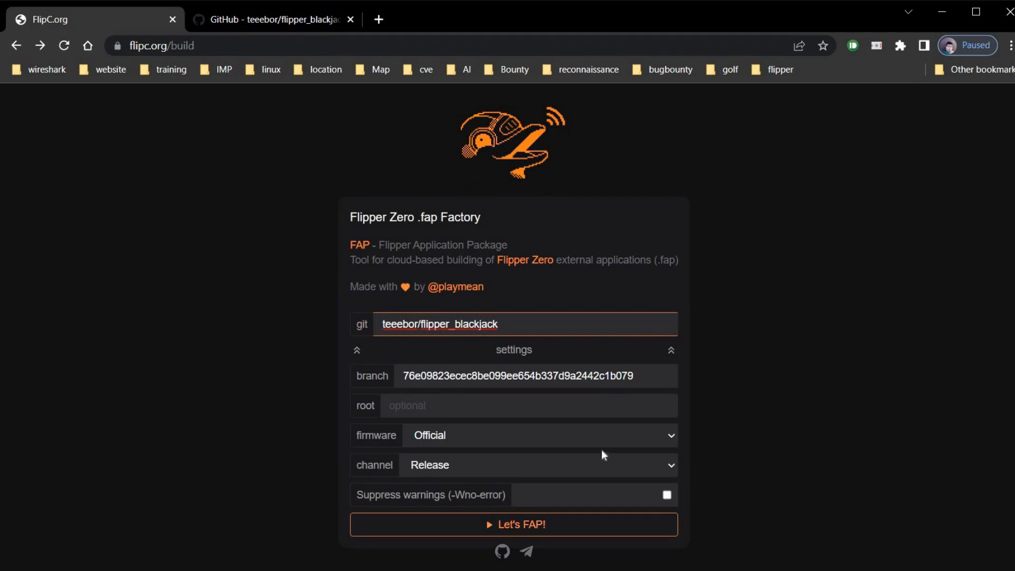
- Keep the Release channel, select Unleashed firmware, and launch the Blackjack build
left_click(669, 465)
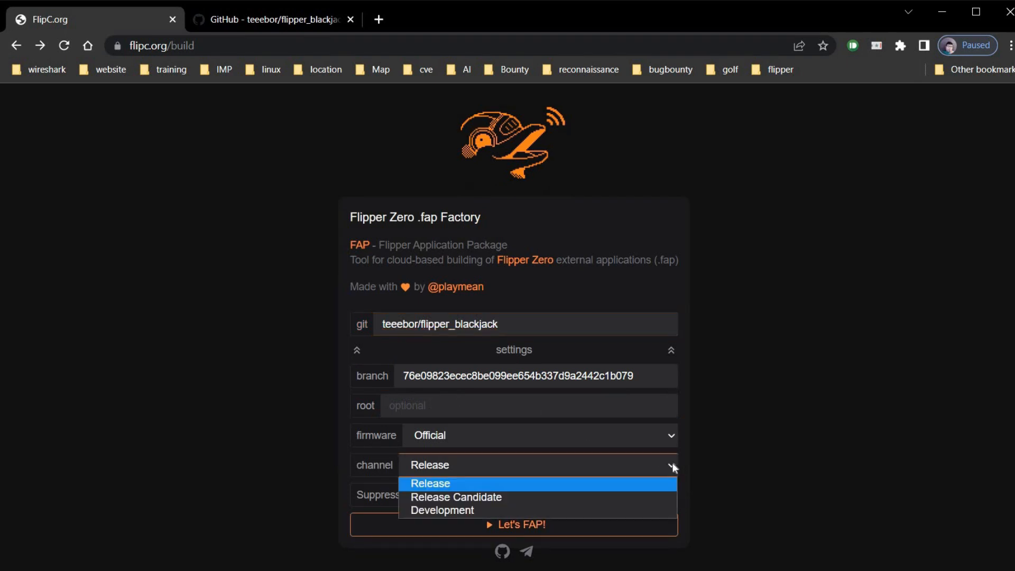
mouse_move(679, 423)
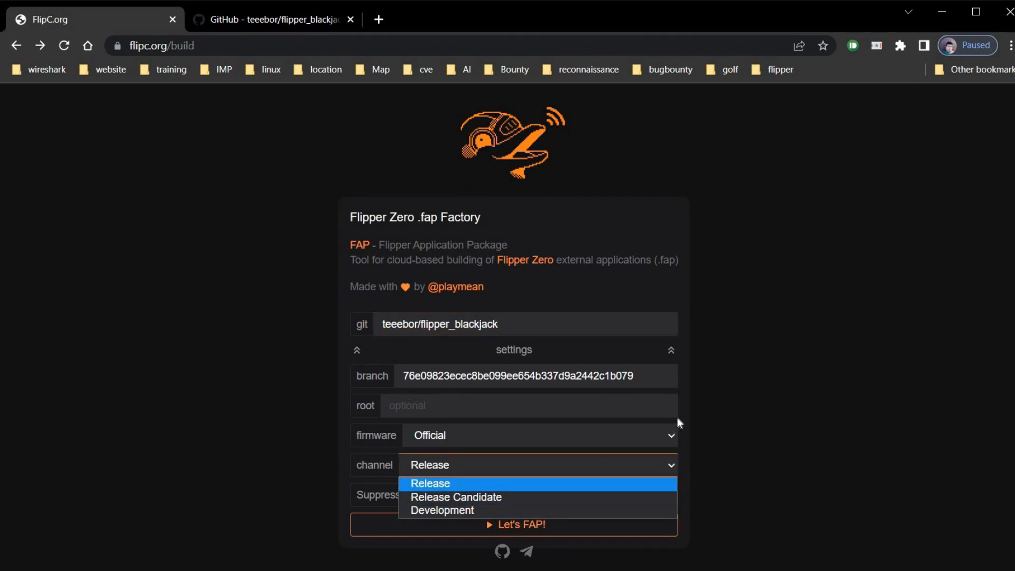
left_click(539, 435)
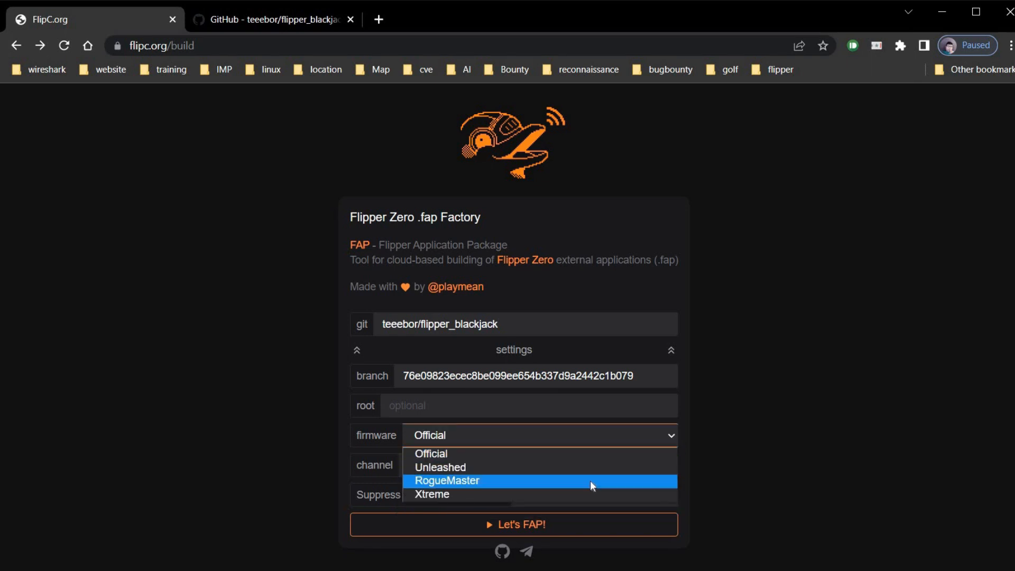
left_click(440, 467)
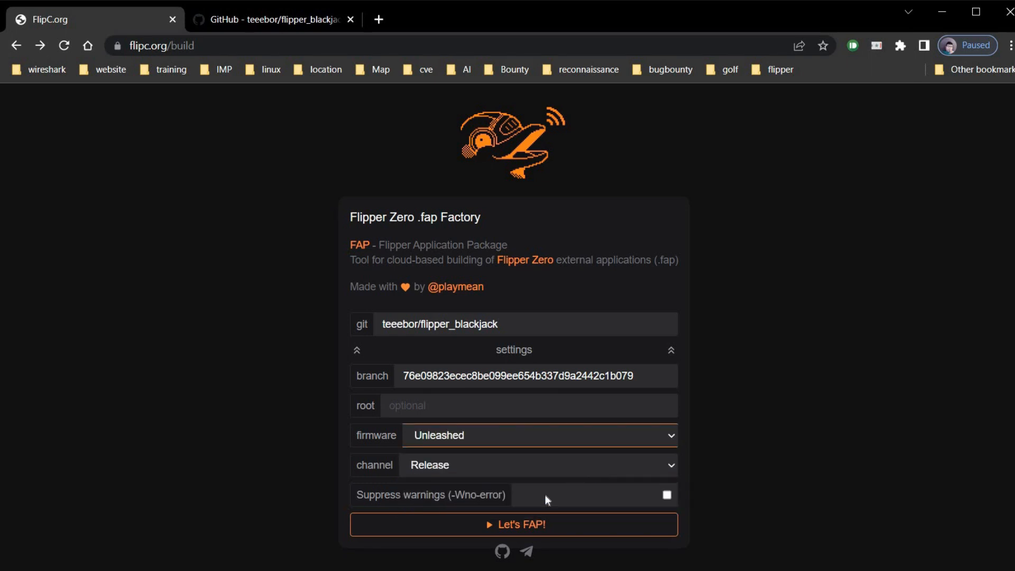
left_click(517, 525)
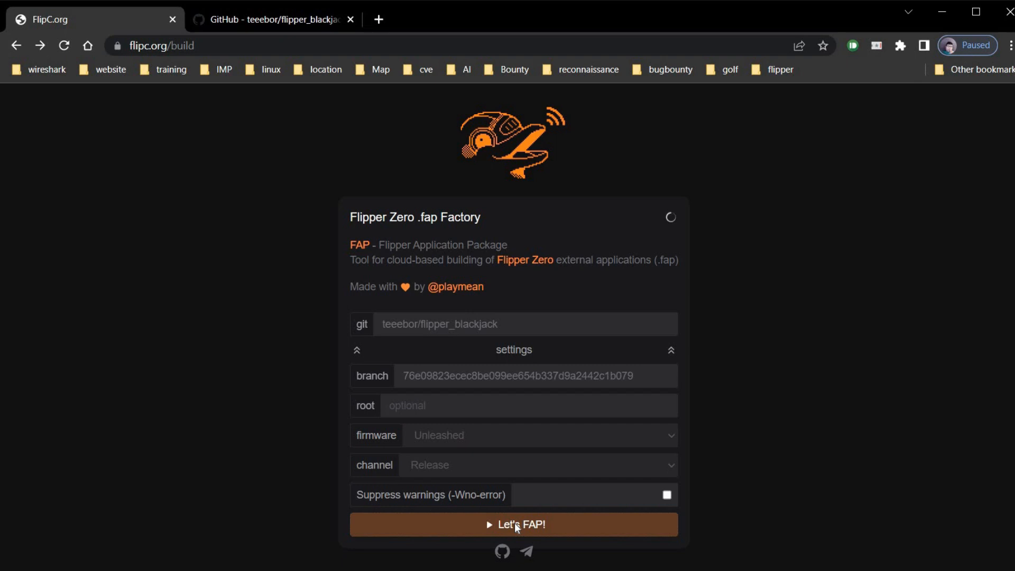
left_click(513, 524)
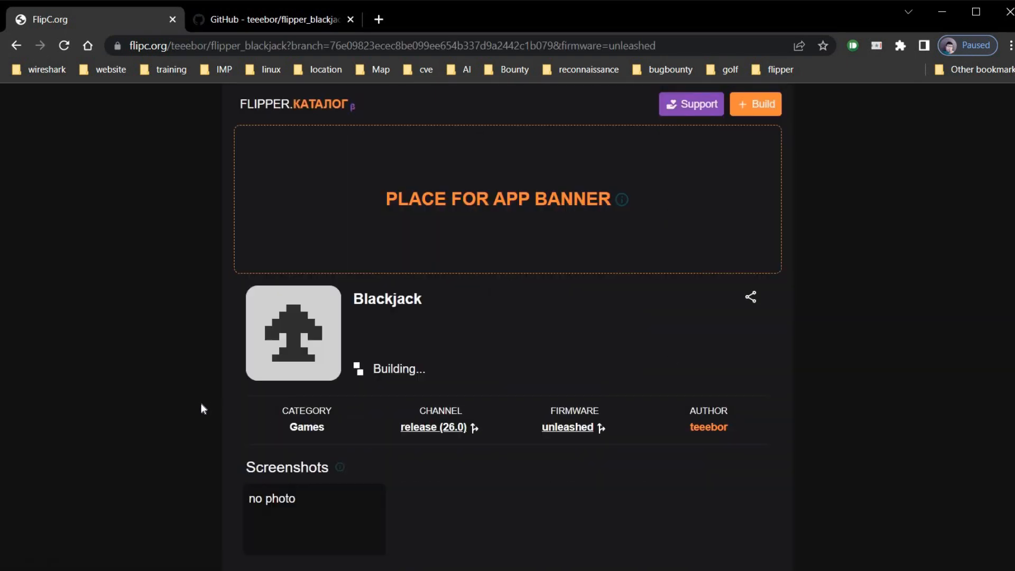
mouse_move(41, 566)
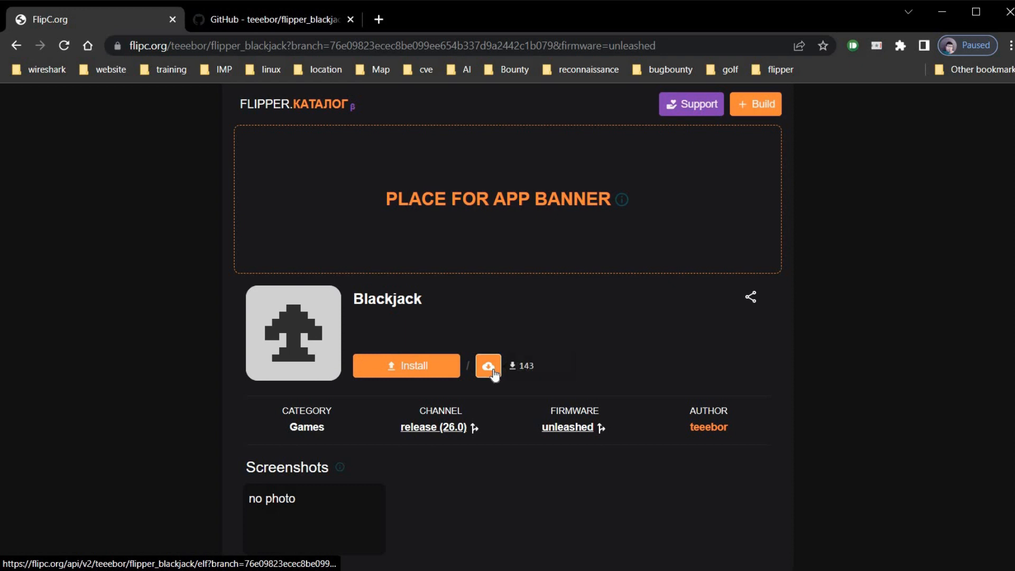
- Save the finished blackjack.fap to the Desktop
left_click(487, 366)
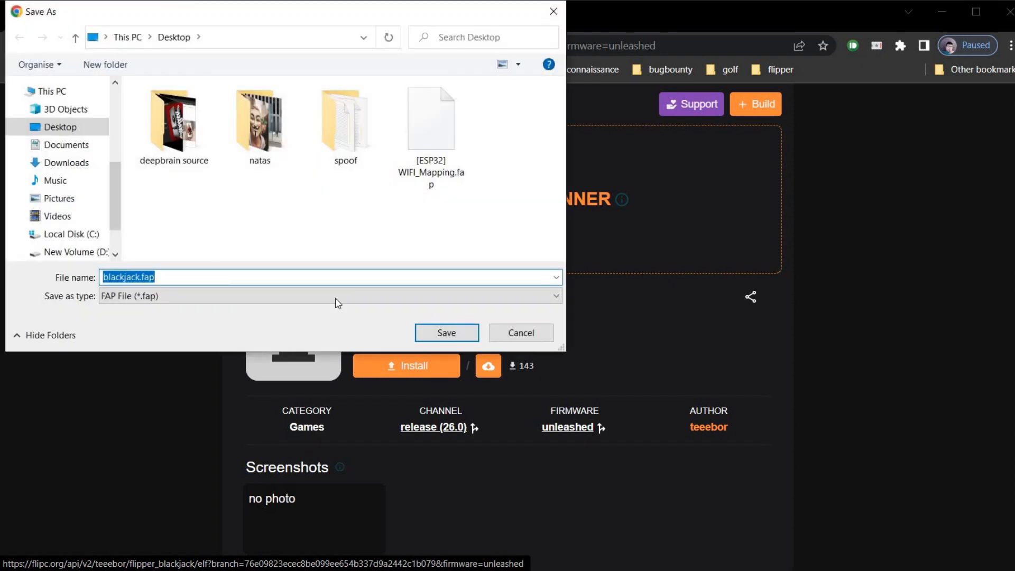
left_click(447, 332)
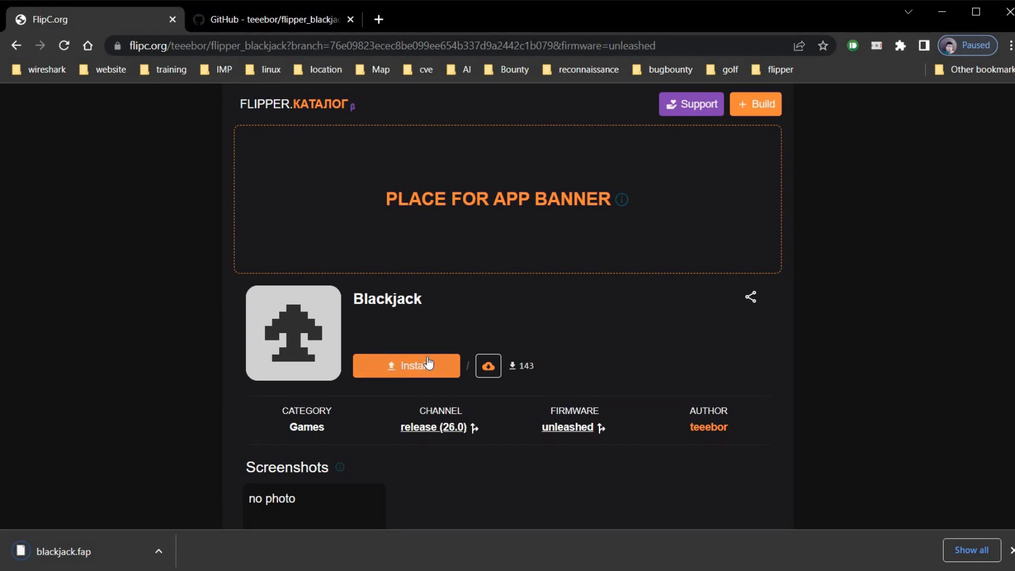
left_click(978, 13)
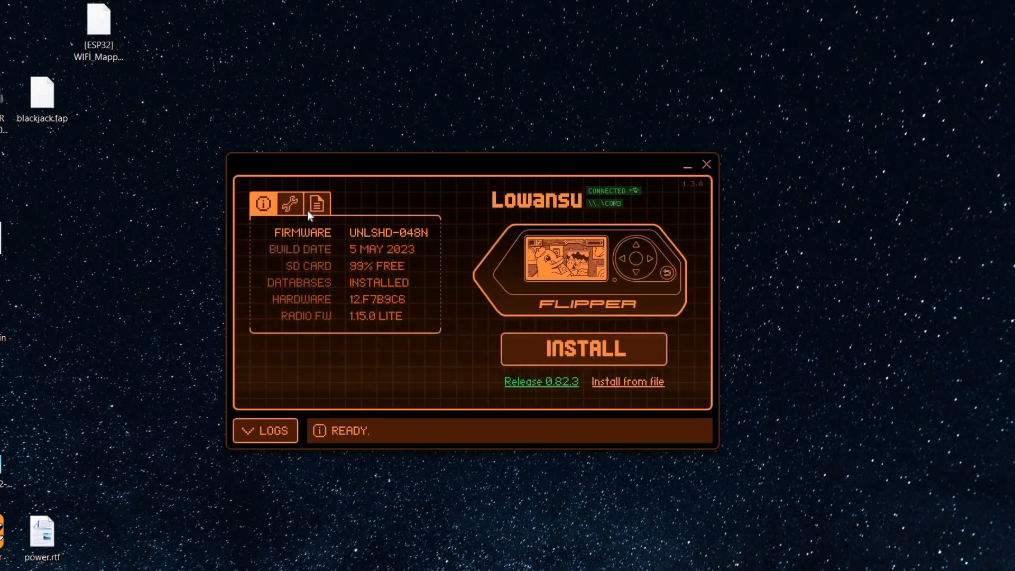
- In the file manager, add a folder named 'test games' at the SD Card root
left_click(317, 204)
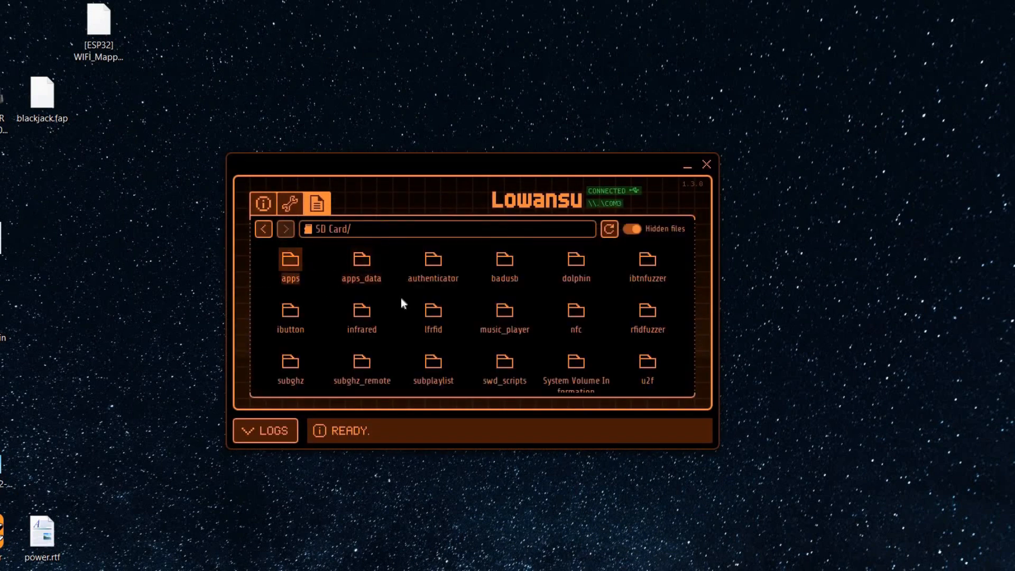
right_click(403, 302)
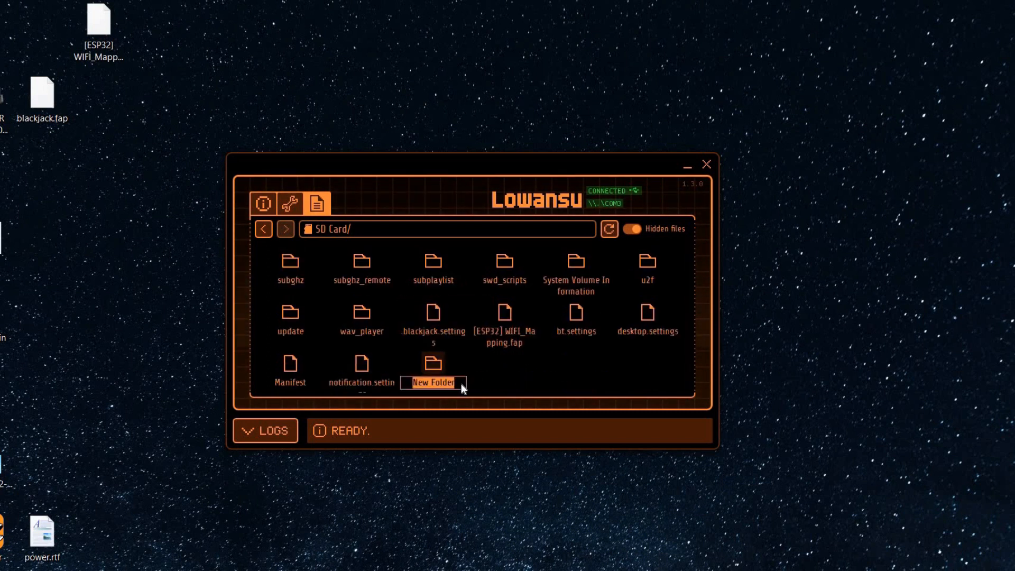
type("test games")
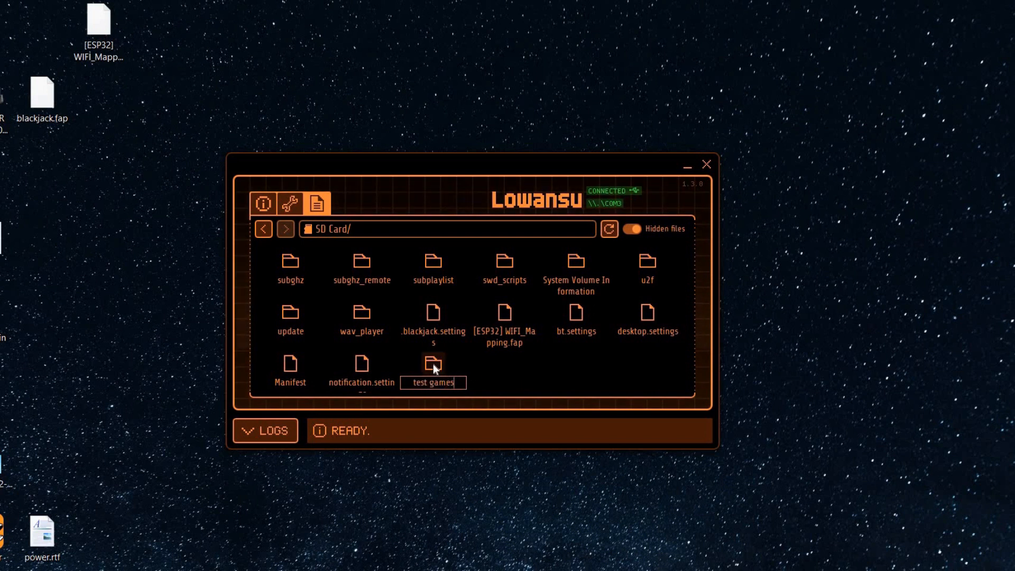
left_click(264, 228)
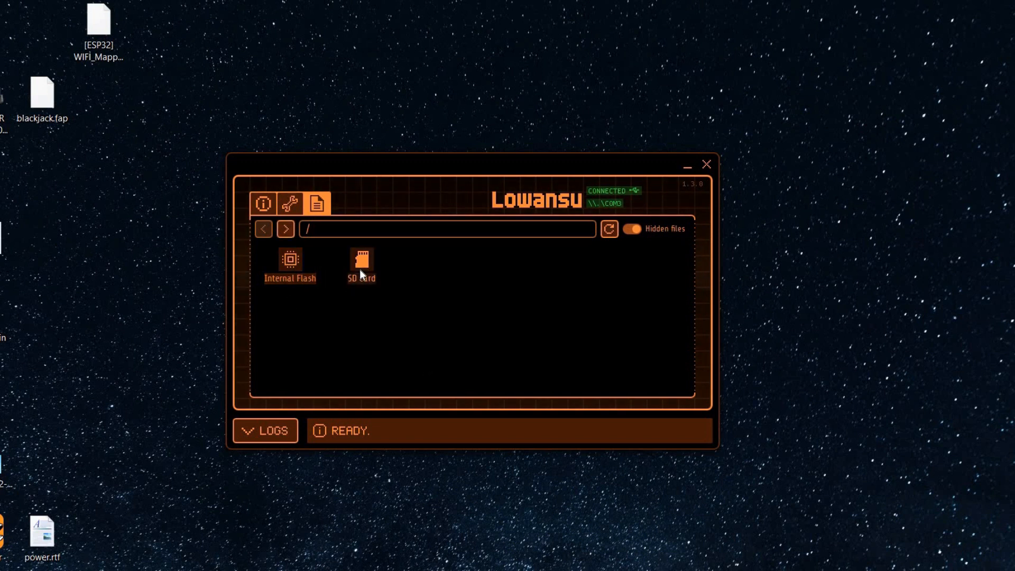
- Drag blackjack.fap from the Desktop into SD Card/test games, then close qFlipper
double_click(360, 262)
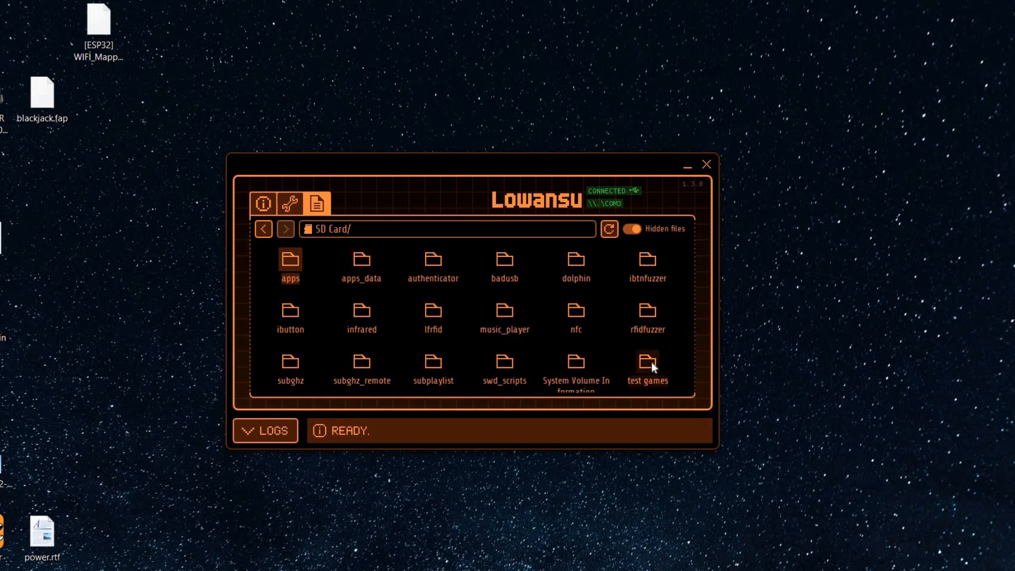
double_click(647, 362)
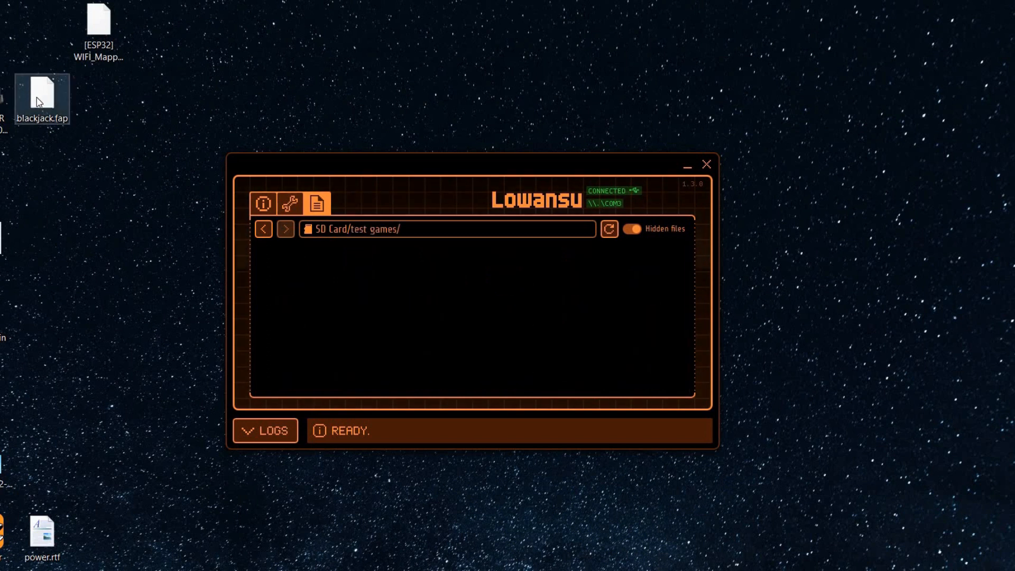
left_click_drag(42, 99, 308, 279)
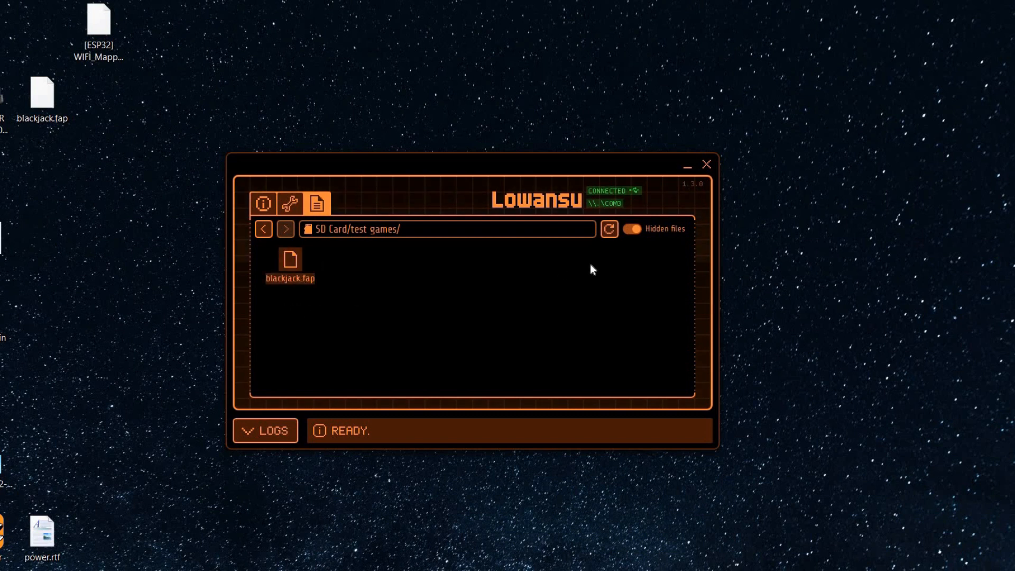
mouse_move(700, 170)
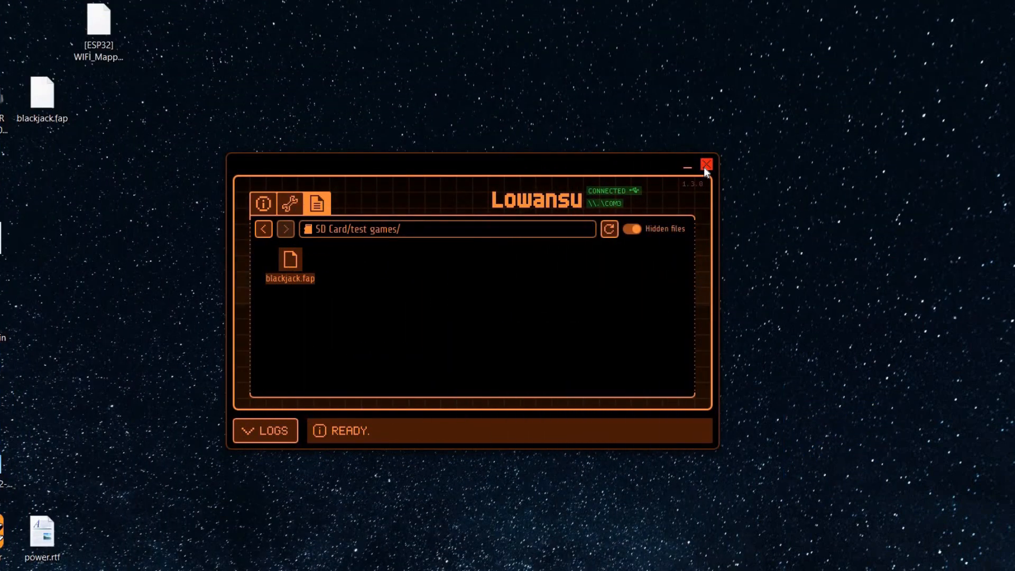
left_click(705, 166)
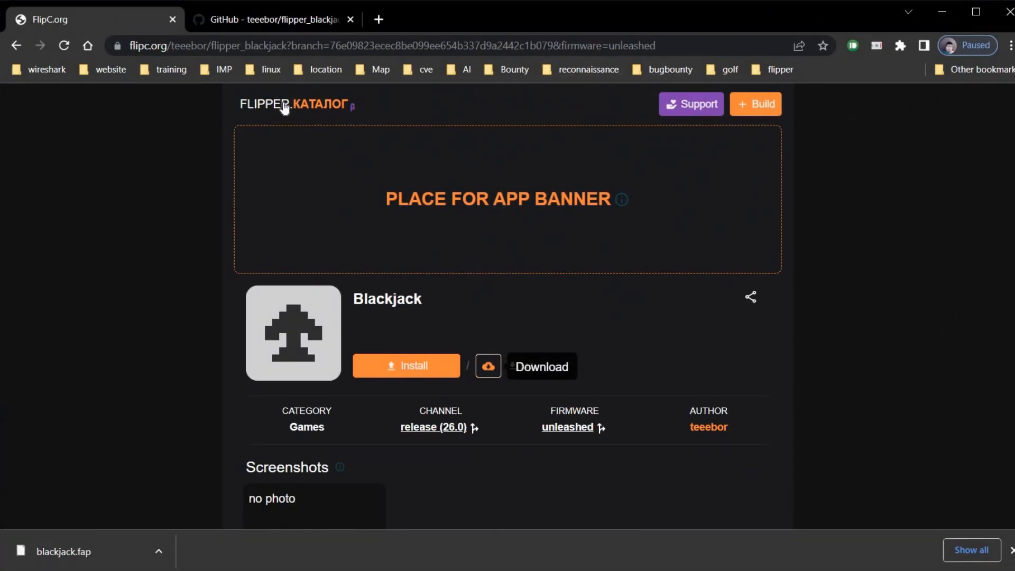
- Return to the FLIPPER.КАТАЛОГ home page and scroll down to the Games row
left_click(288, 104)
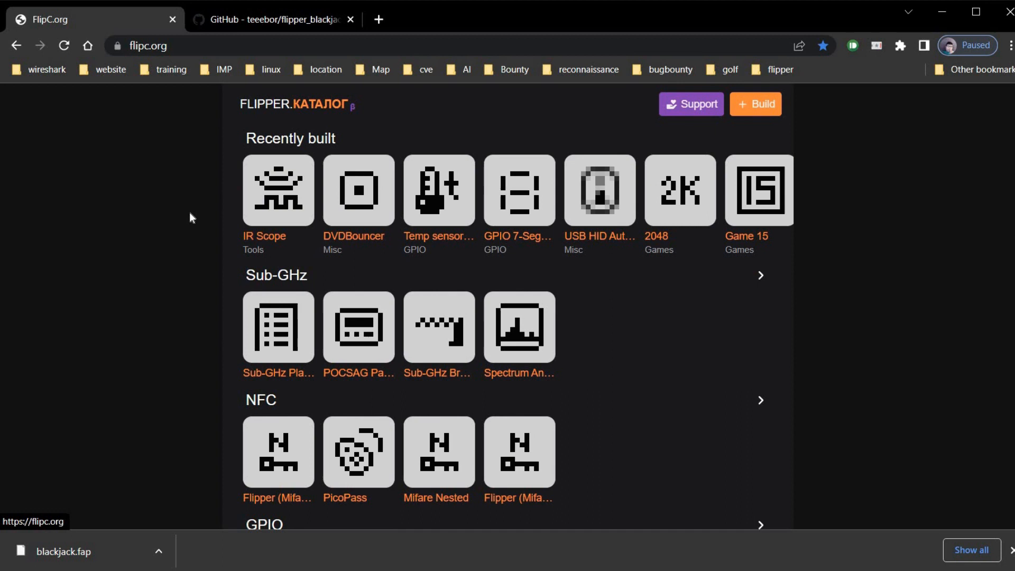
scroll("down", 3)
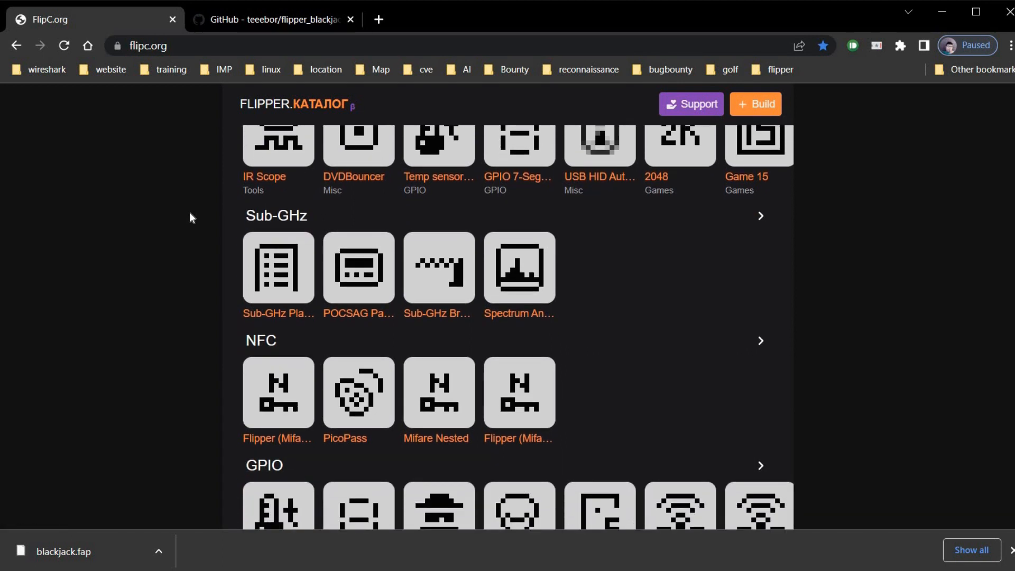
scroll("down", 3)
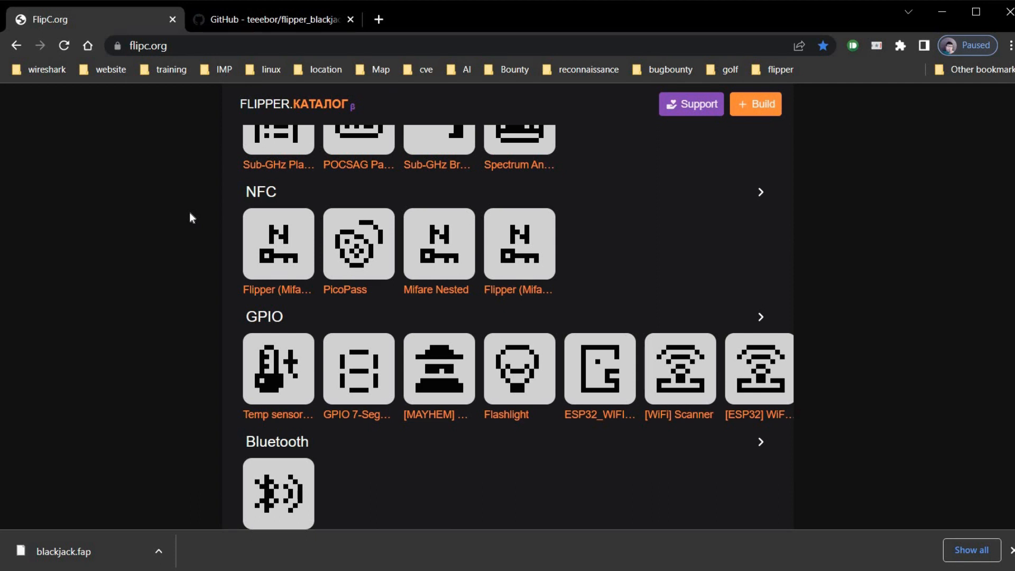
scroll("down", 3)
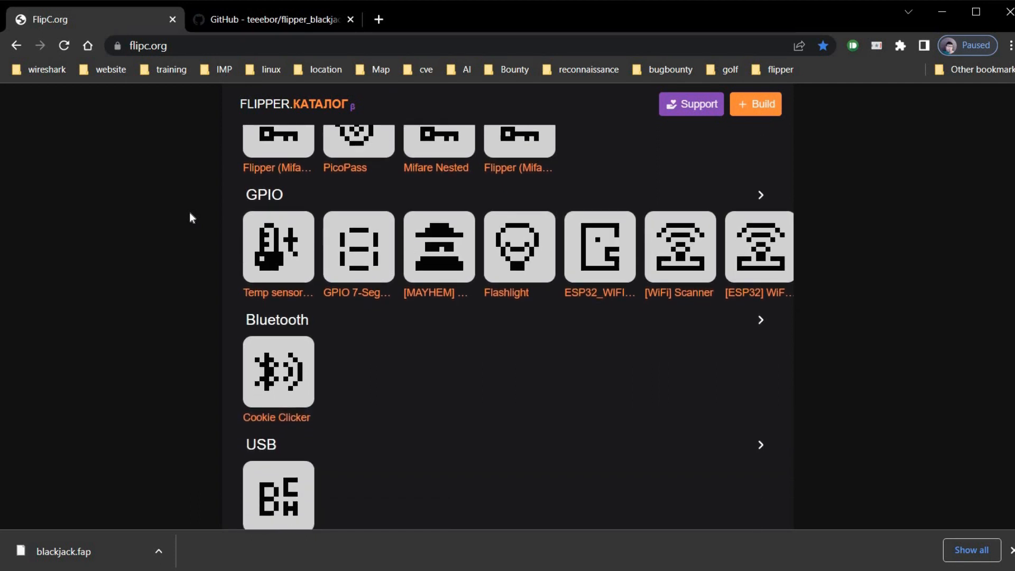
scroll("down", 3)
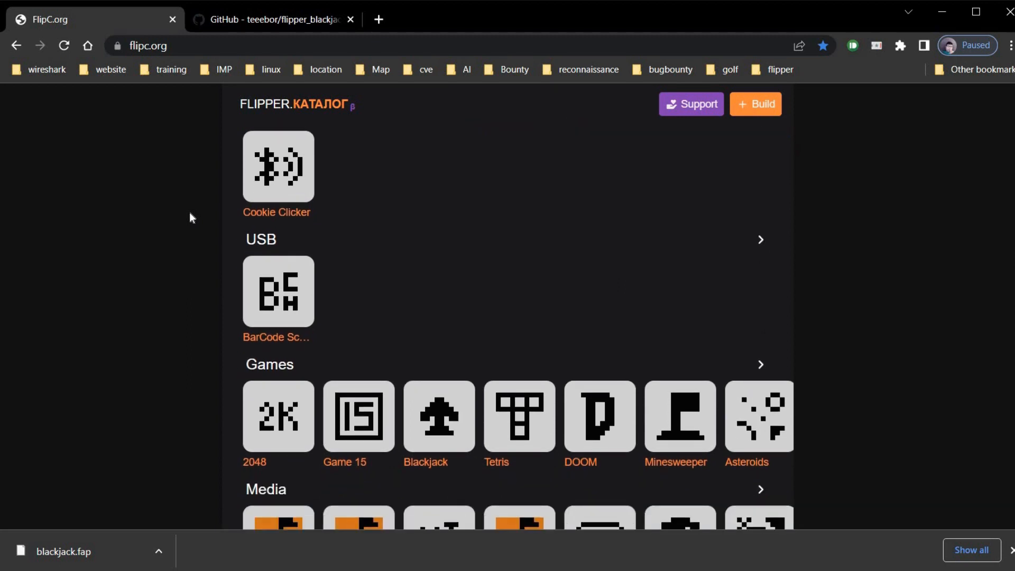
scroll("down", 3)
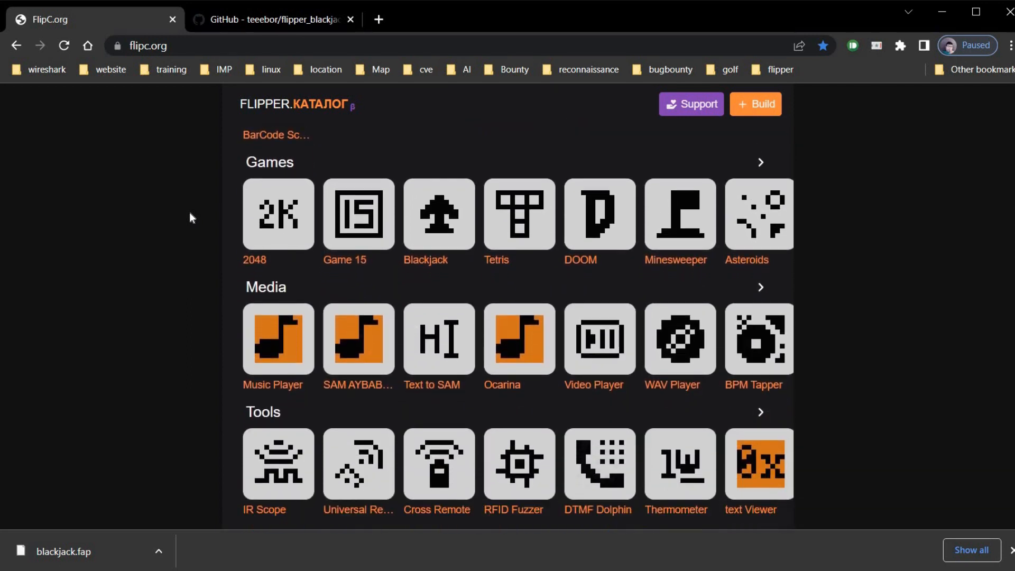